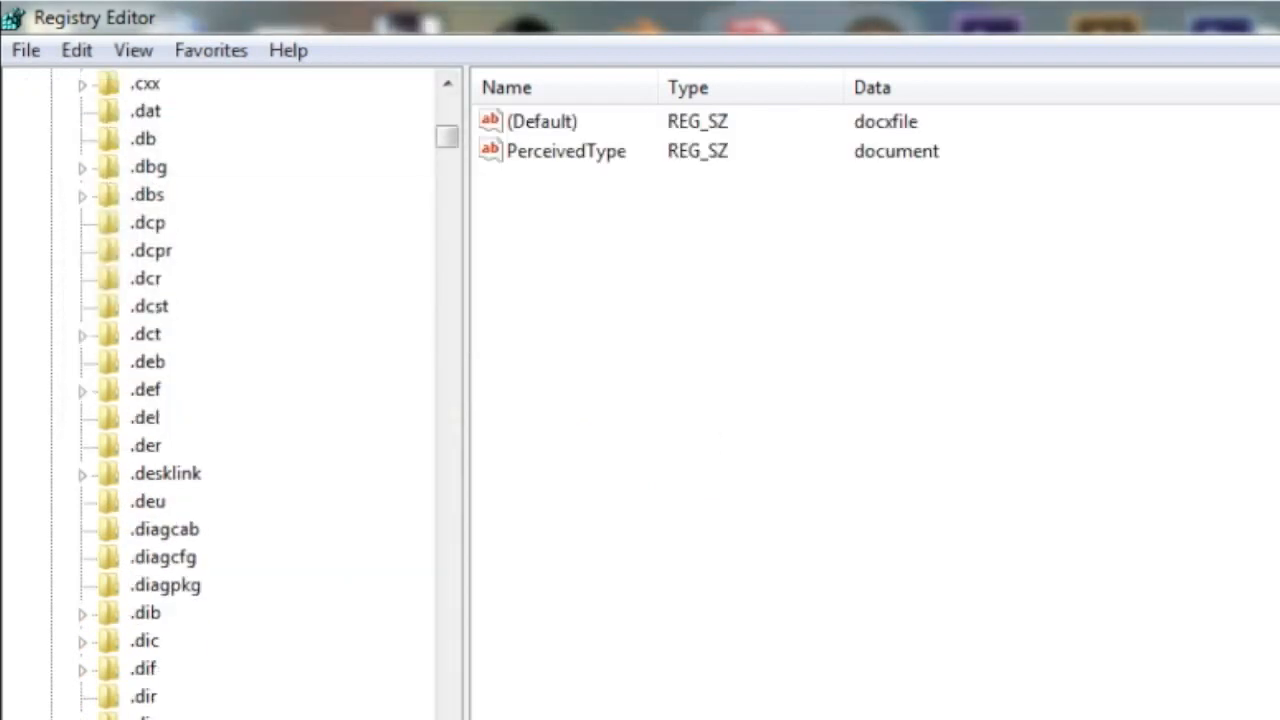
# Browse to HKEY_LOCAL_MACHINE\SOFTWARE\Mozilla\MaintenanceService, then switch to Firefox.
pyautogui.scroll(-3)
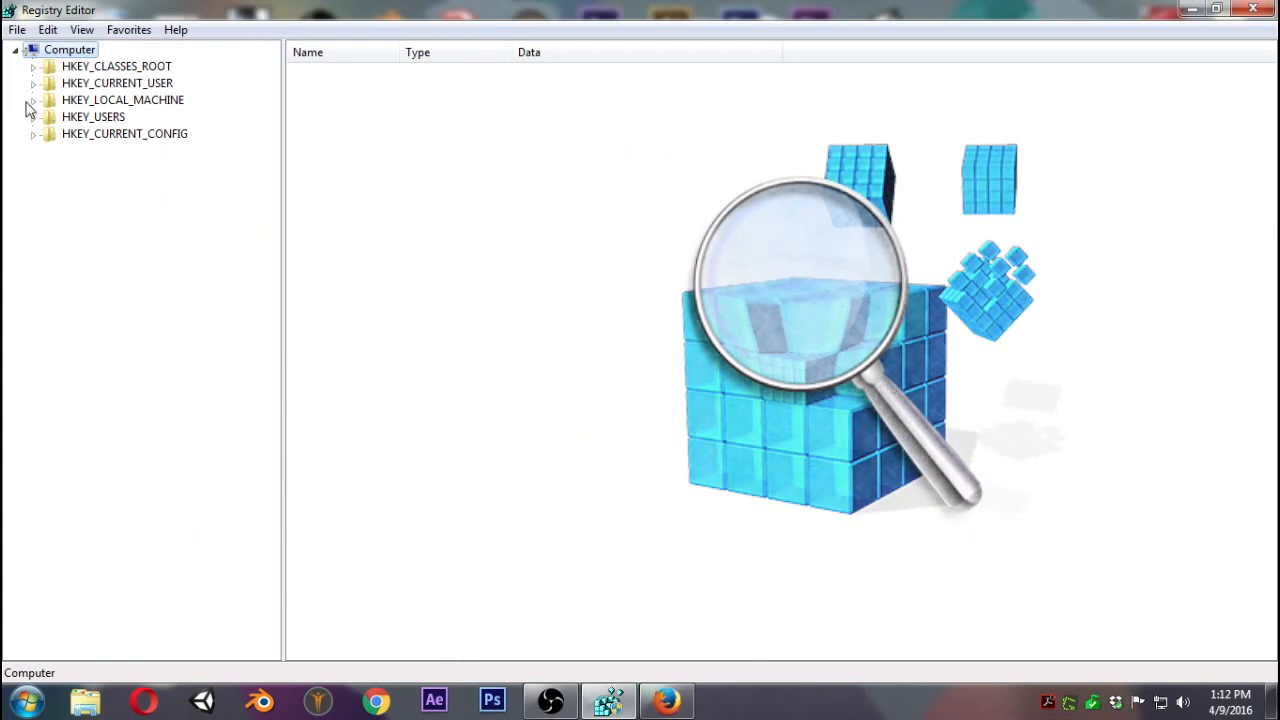
pyautogui.moveTo(370, 353)
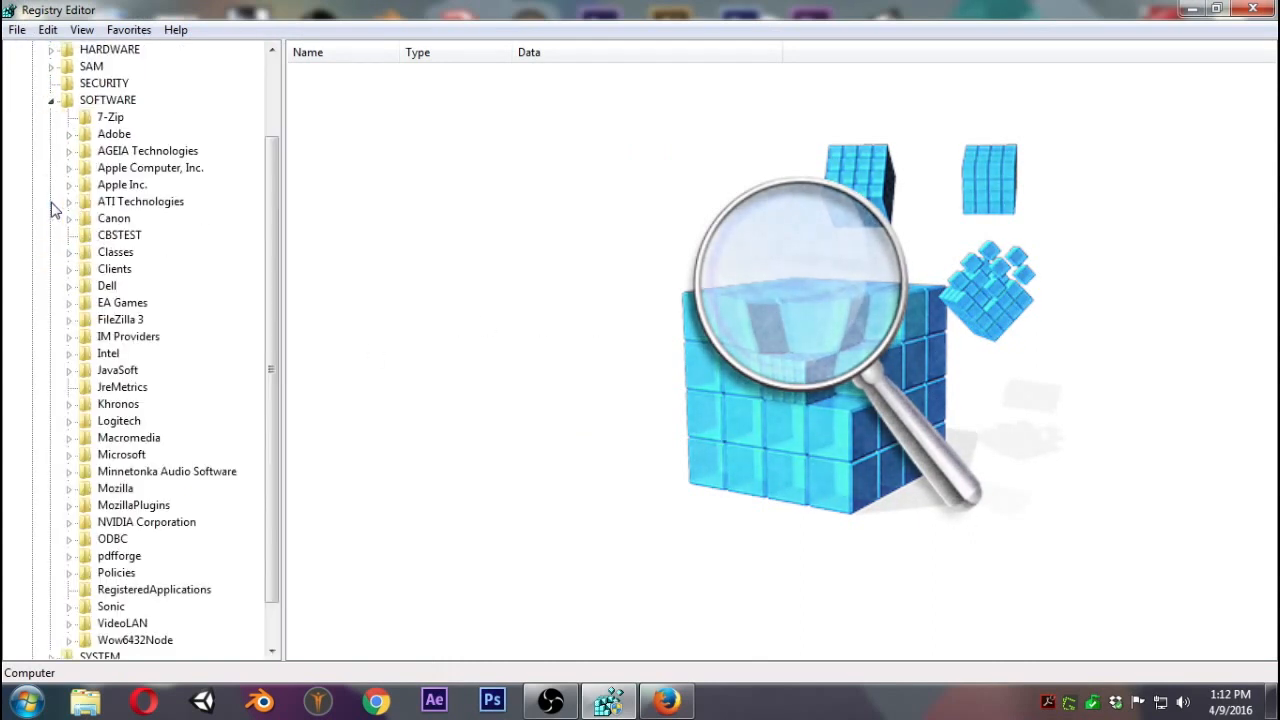
pyautogui.click(166, 454)
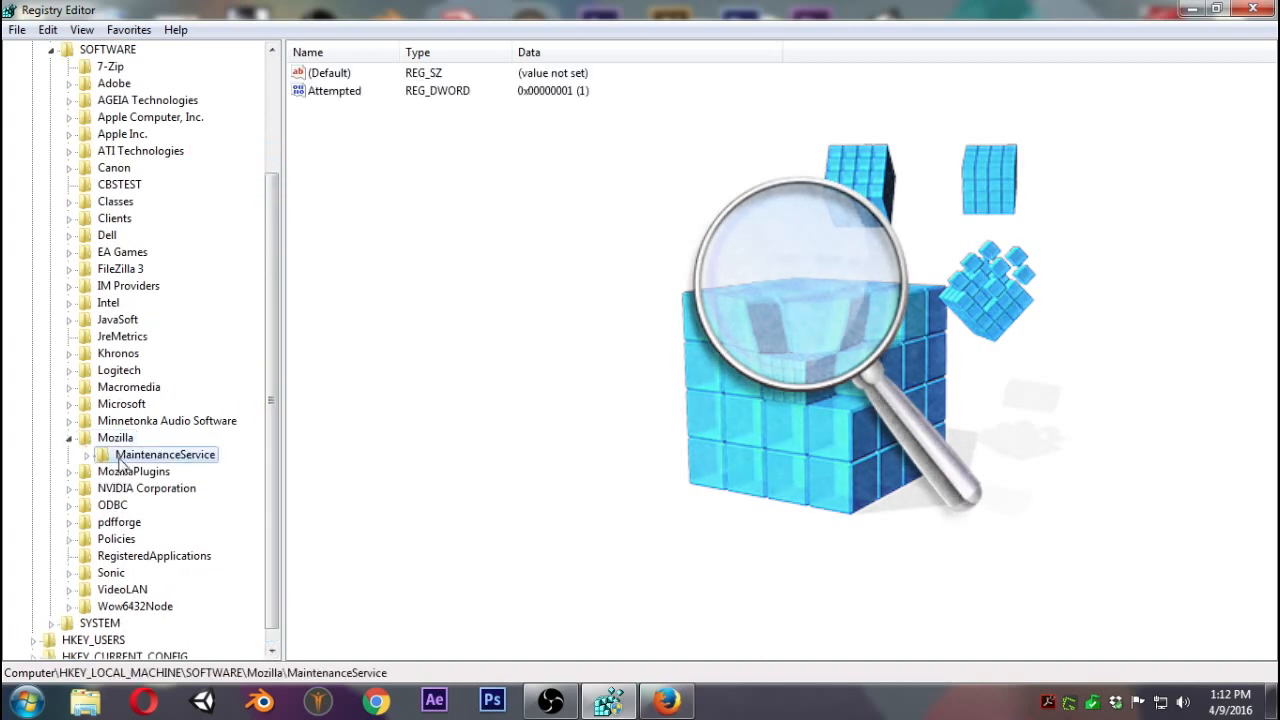
pyautogui.click(665, 699)
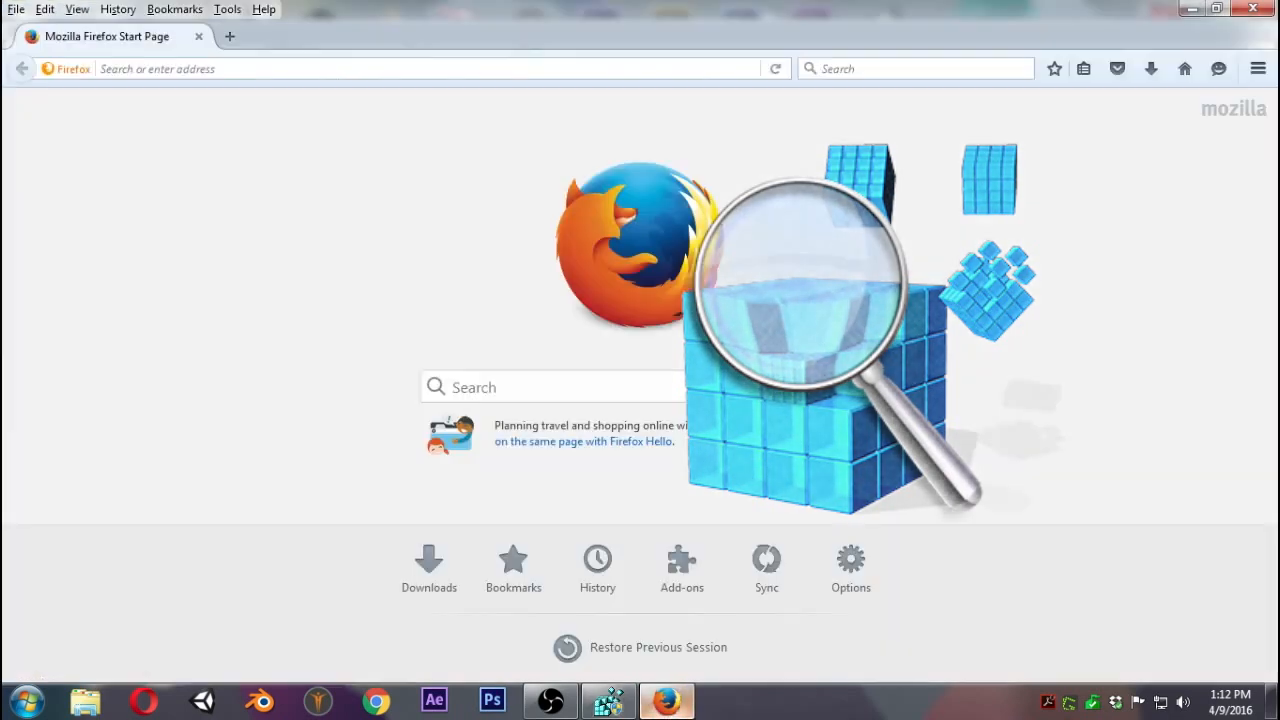
# View Firefox's Applications options for content-type handlers, then close Firefox.
pyautogui.click(850, 560)
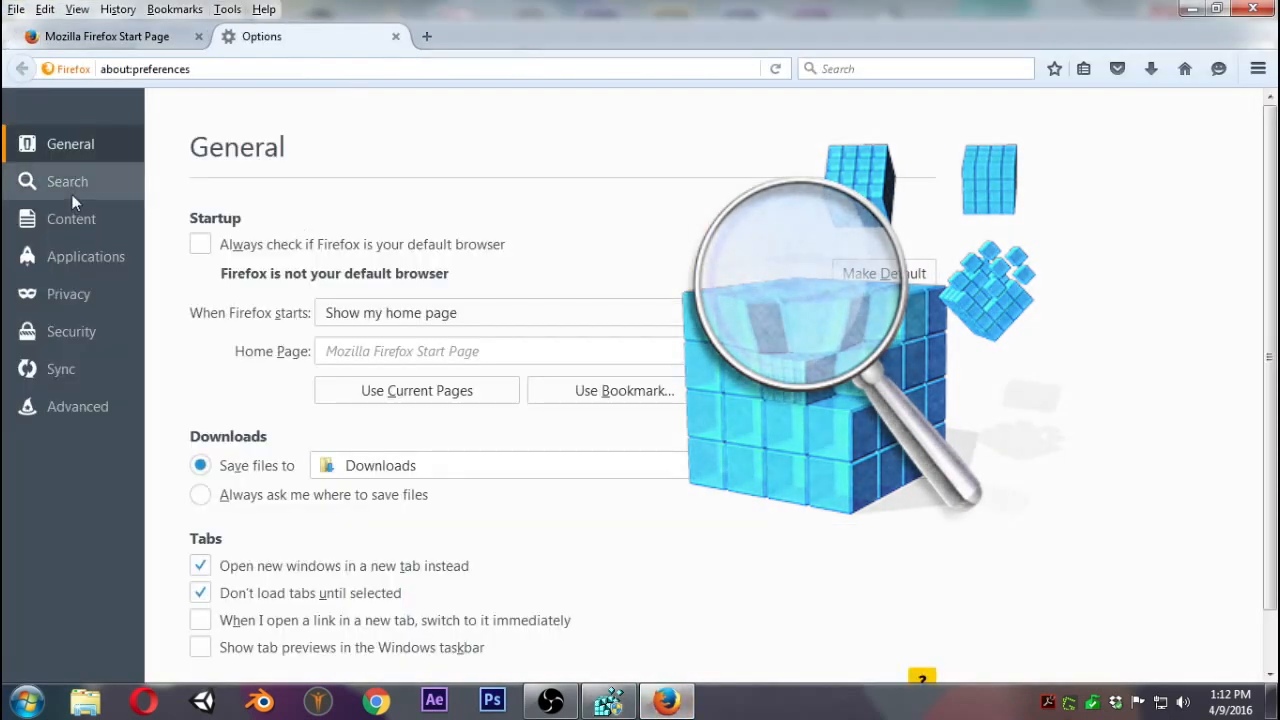
pyautogui.click(85, 256)
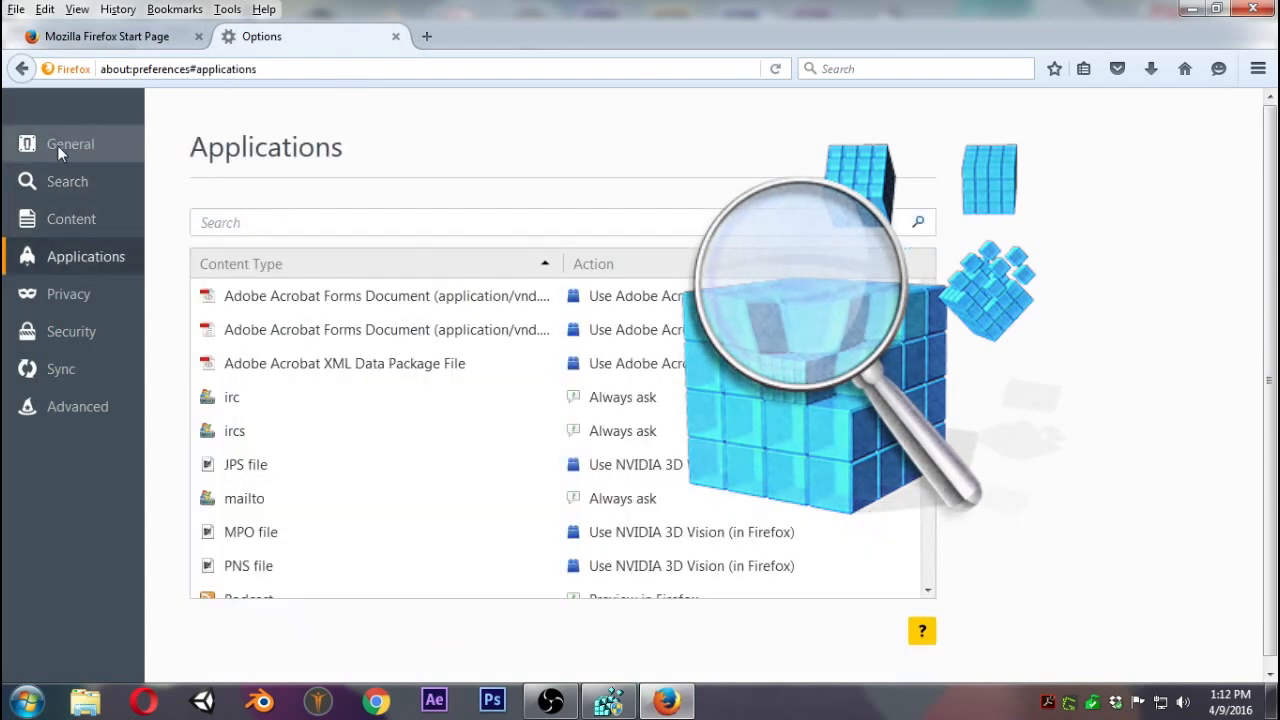
pyautogui.click(70, 144)
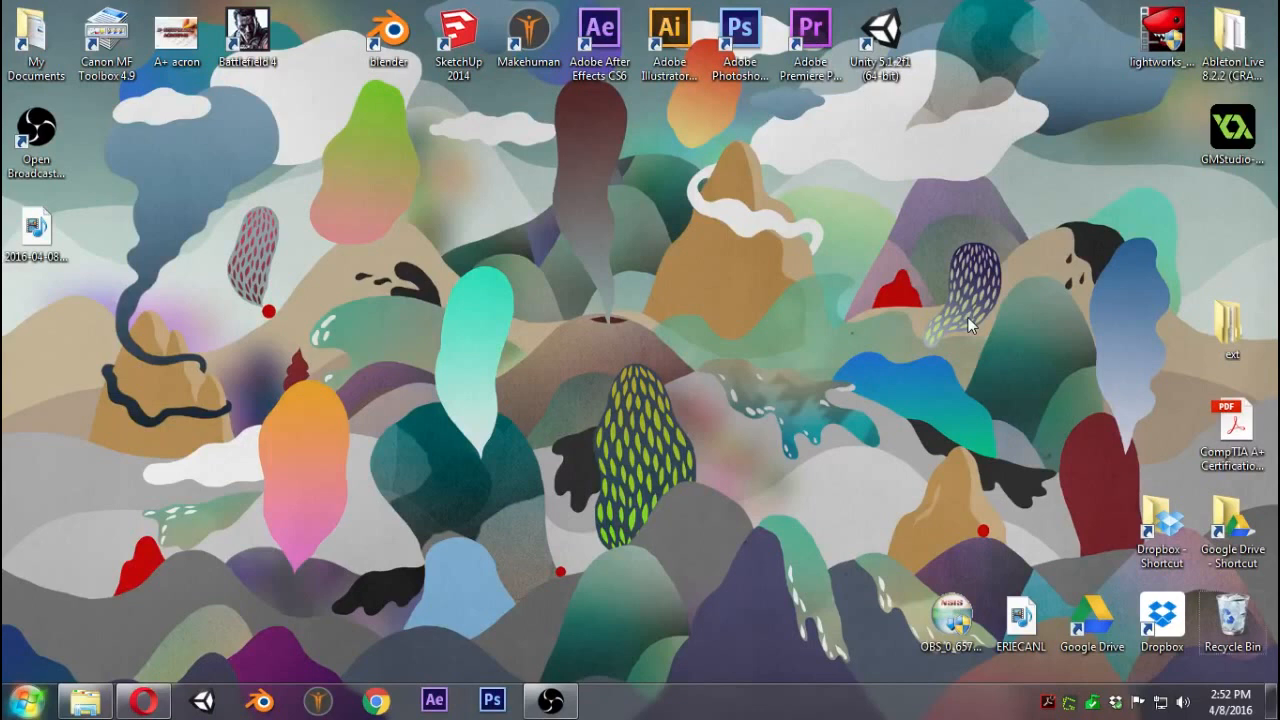
# Launch regedit from the Windows Run dialog.
pyautogui.press('win+r')
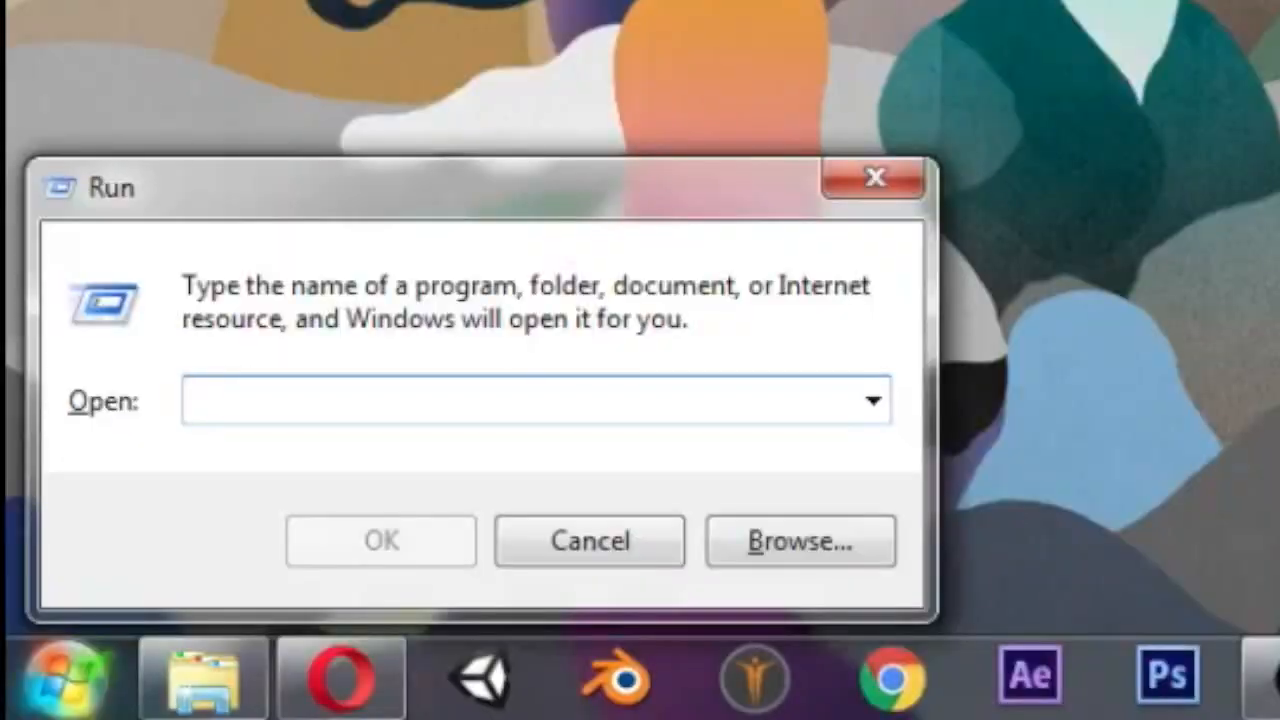
pyautogui.write('reg')
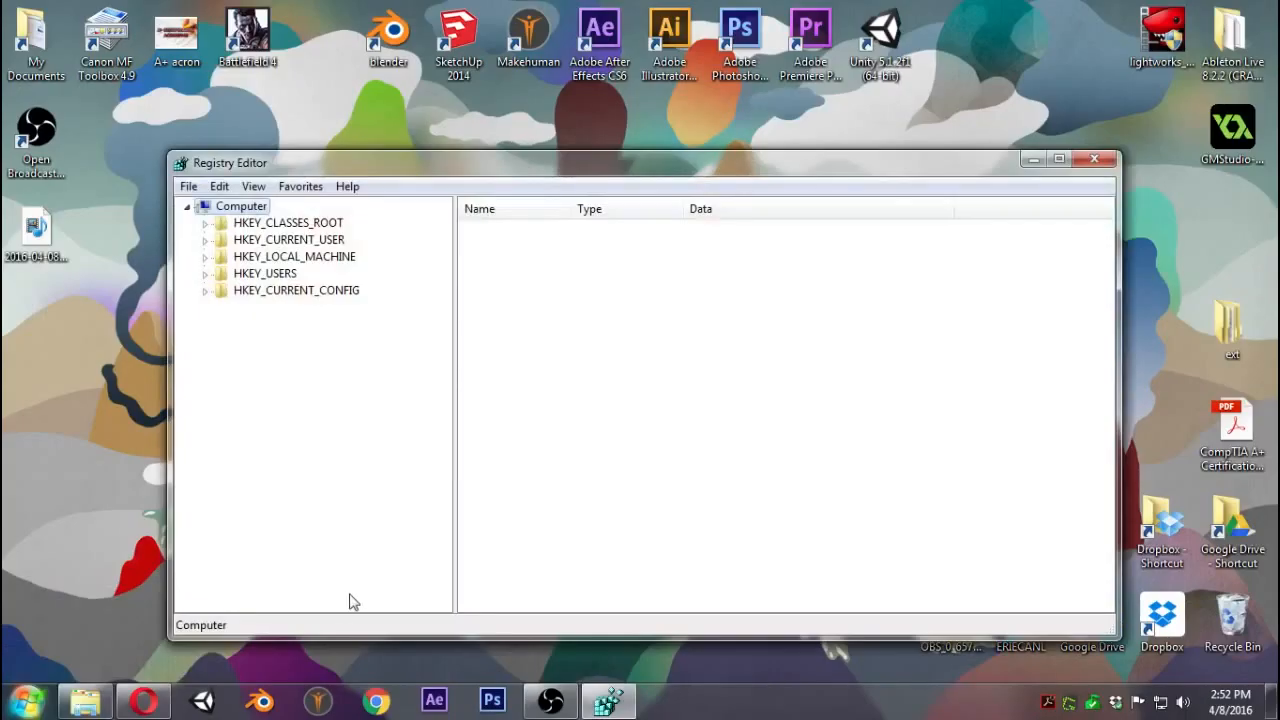
pyautogui.moveTo(330, 398)
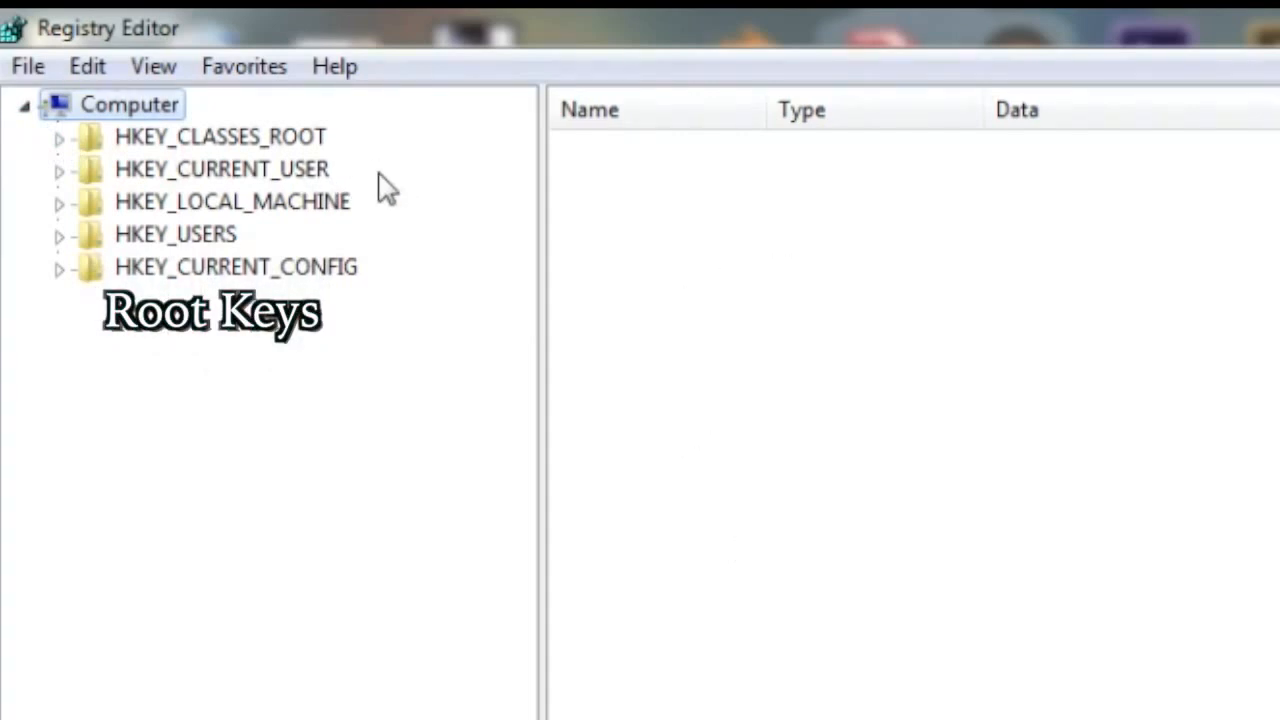
pyautogui.moveTo(340, 140)
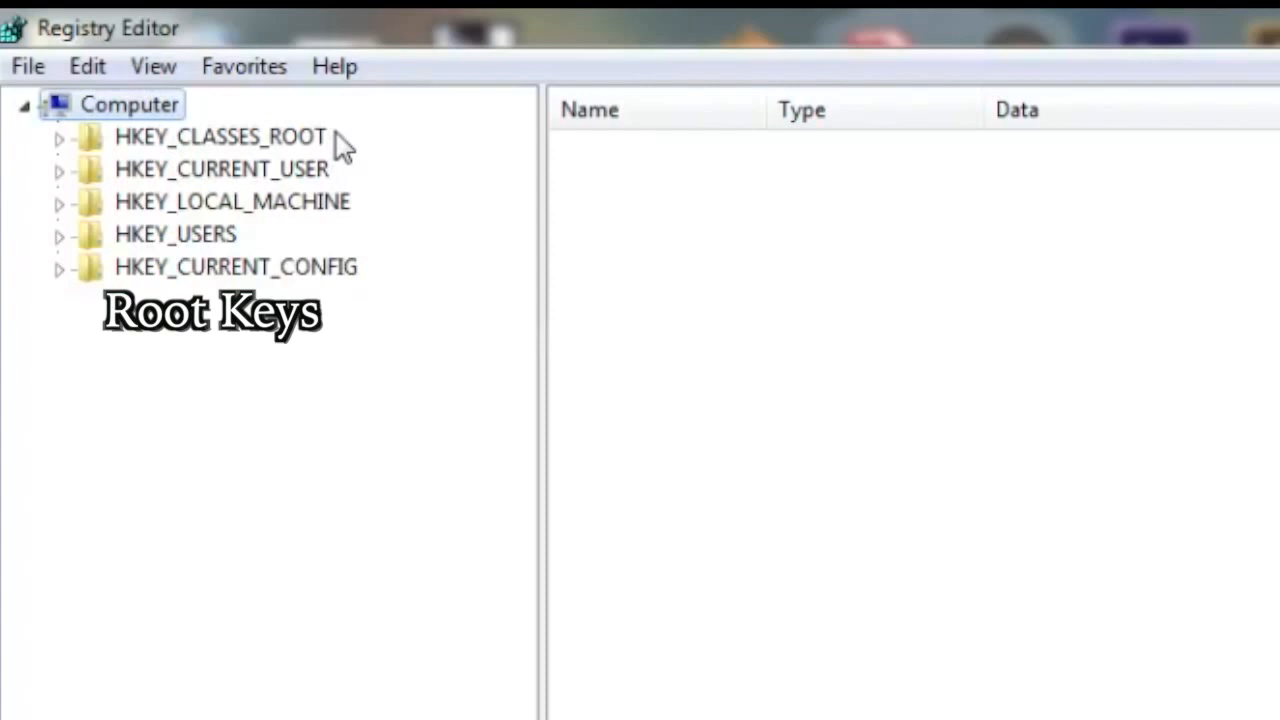
pyautogui.moveTo(372, 215)
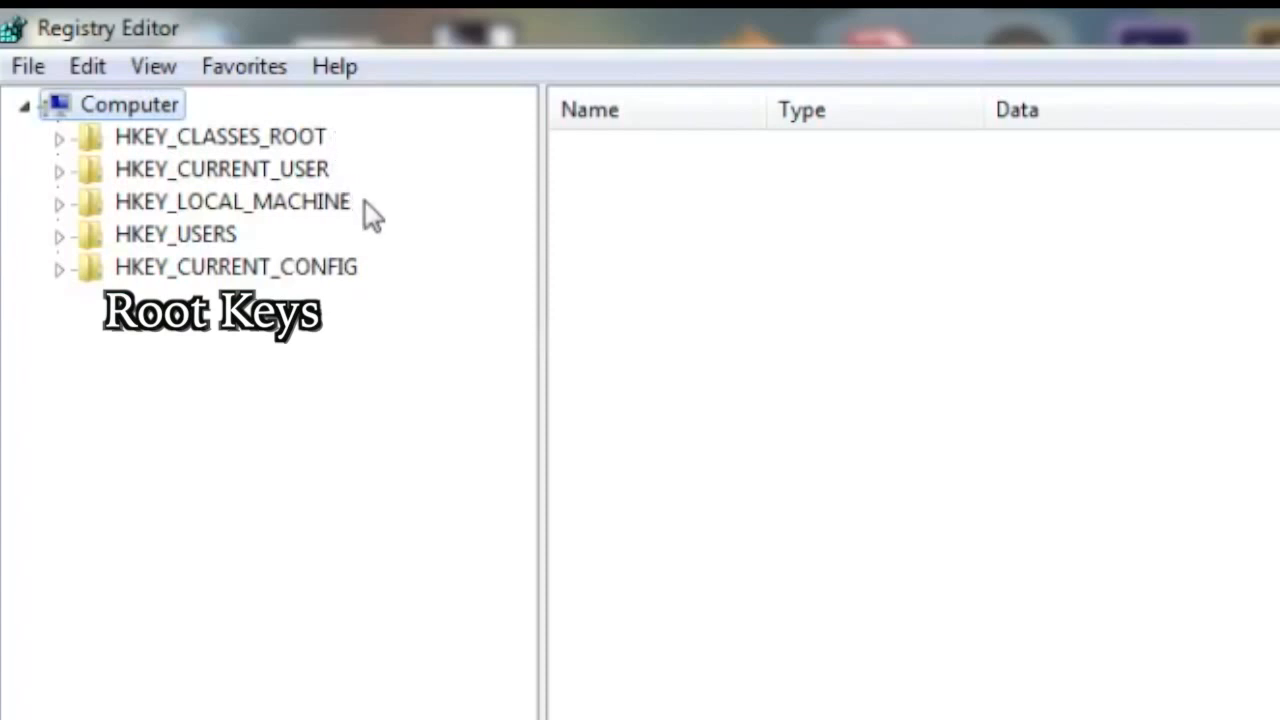
pyautogui.moveTo(255, 250)
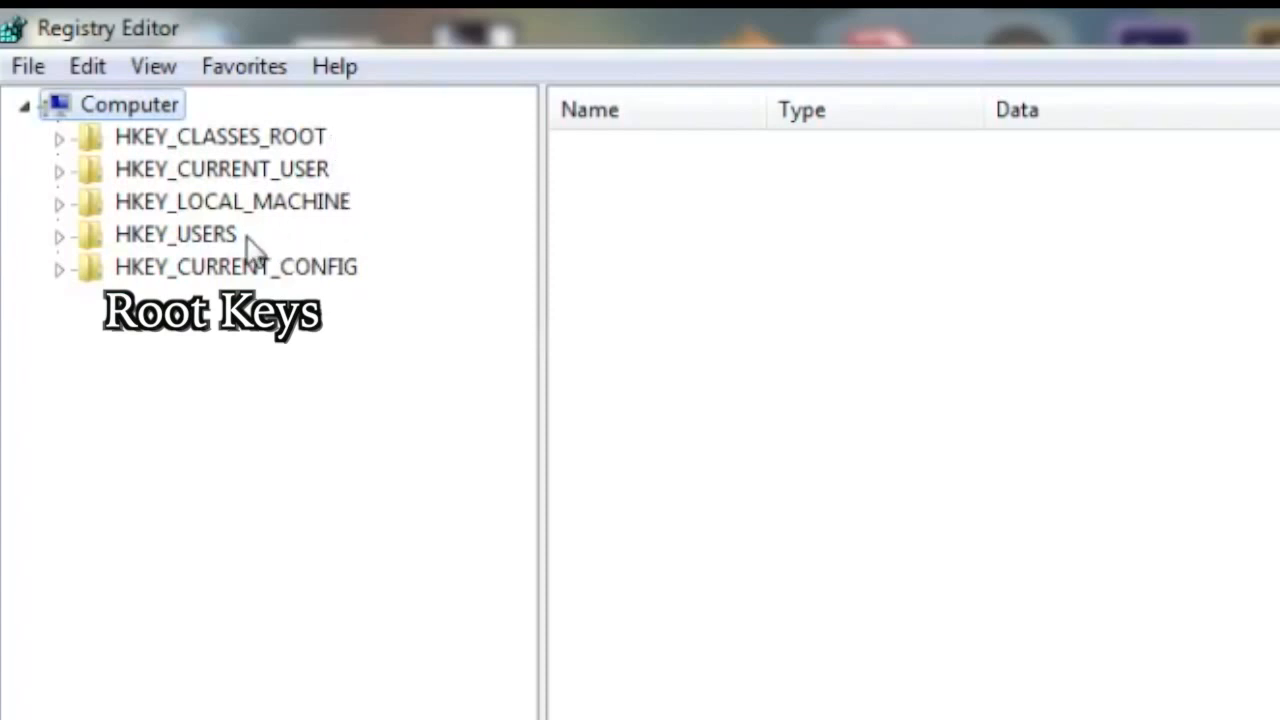
pyautogui.moveTo(372, 282)
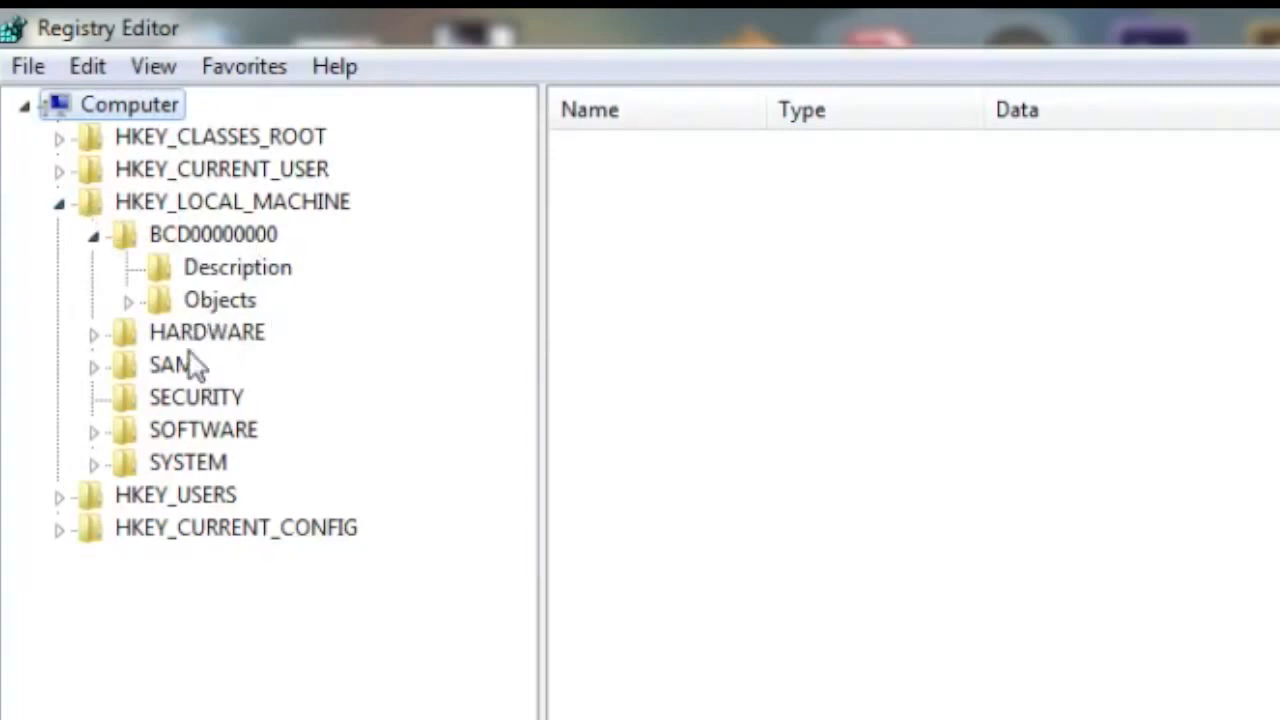
pyautogui.moveTo(295, 328)
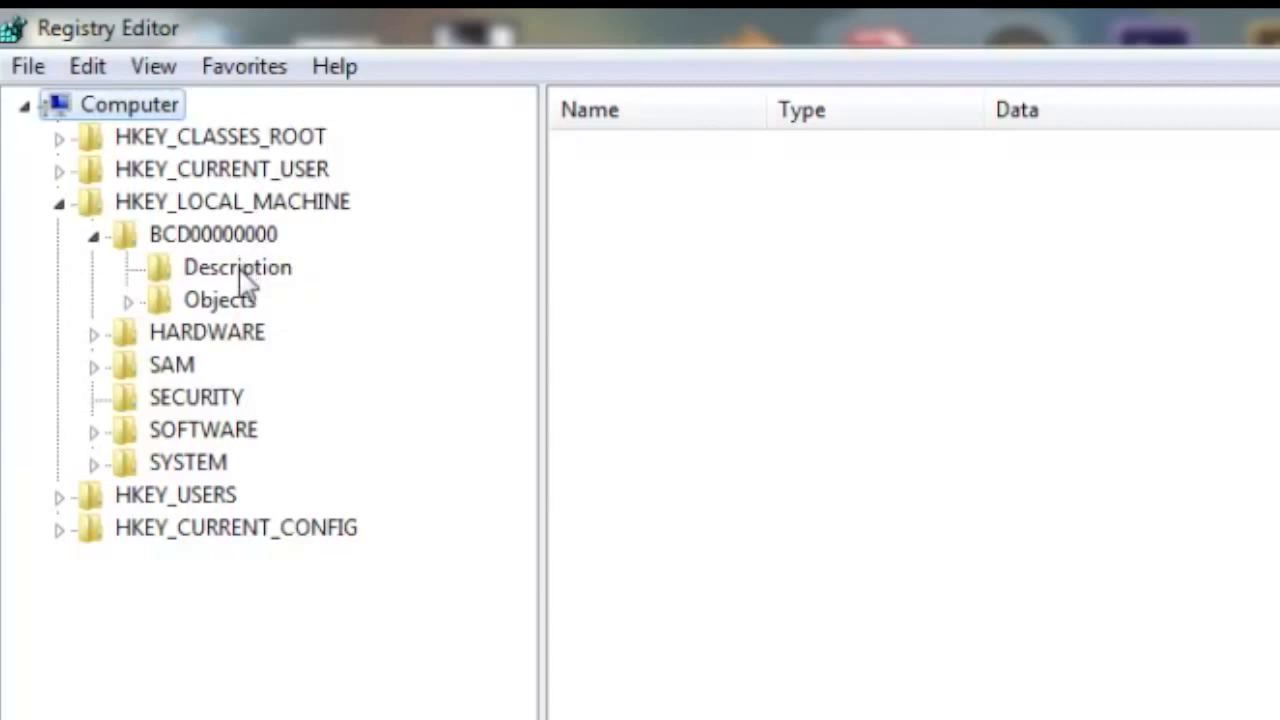
pyautogui.click(237, 267)
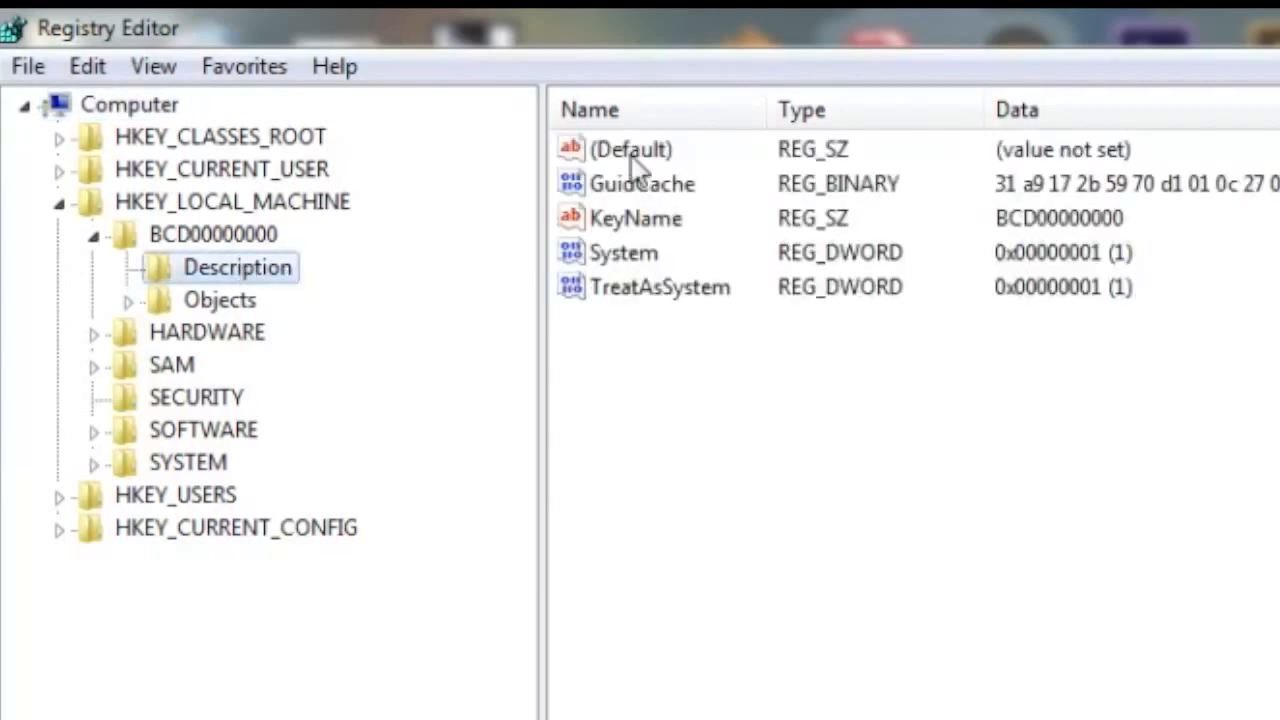
pyautogui.moveTo(660, 160)
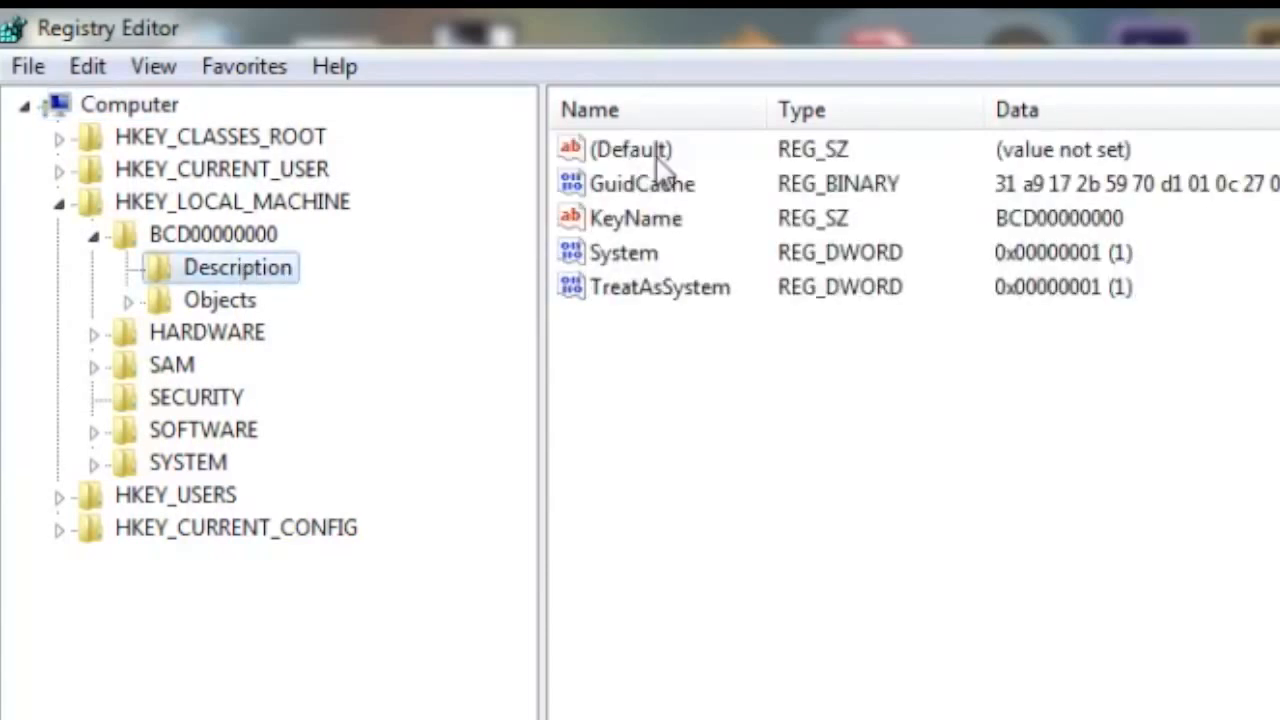
pyautogui.click(58, 201)
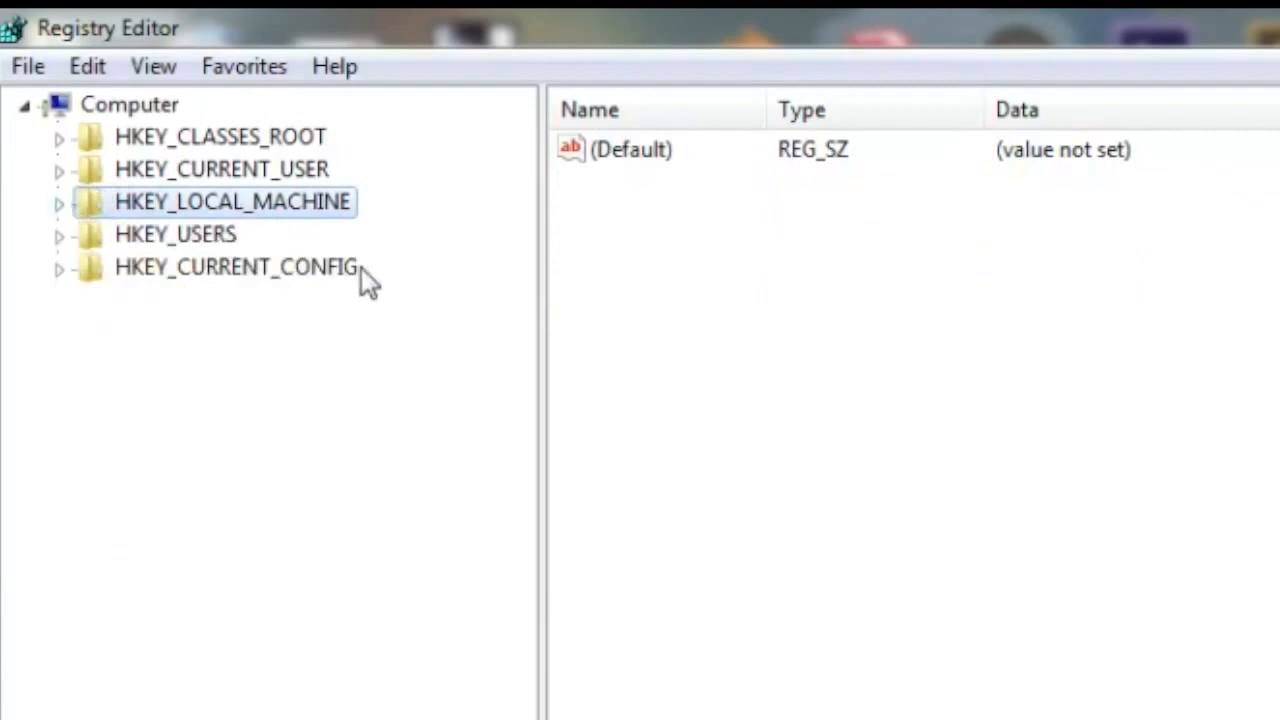
pyautogui.moveTo(305, 335)
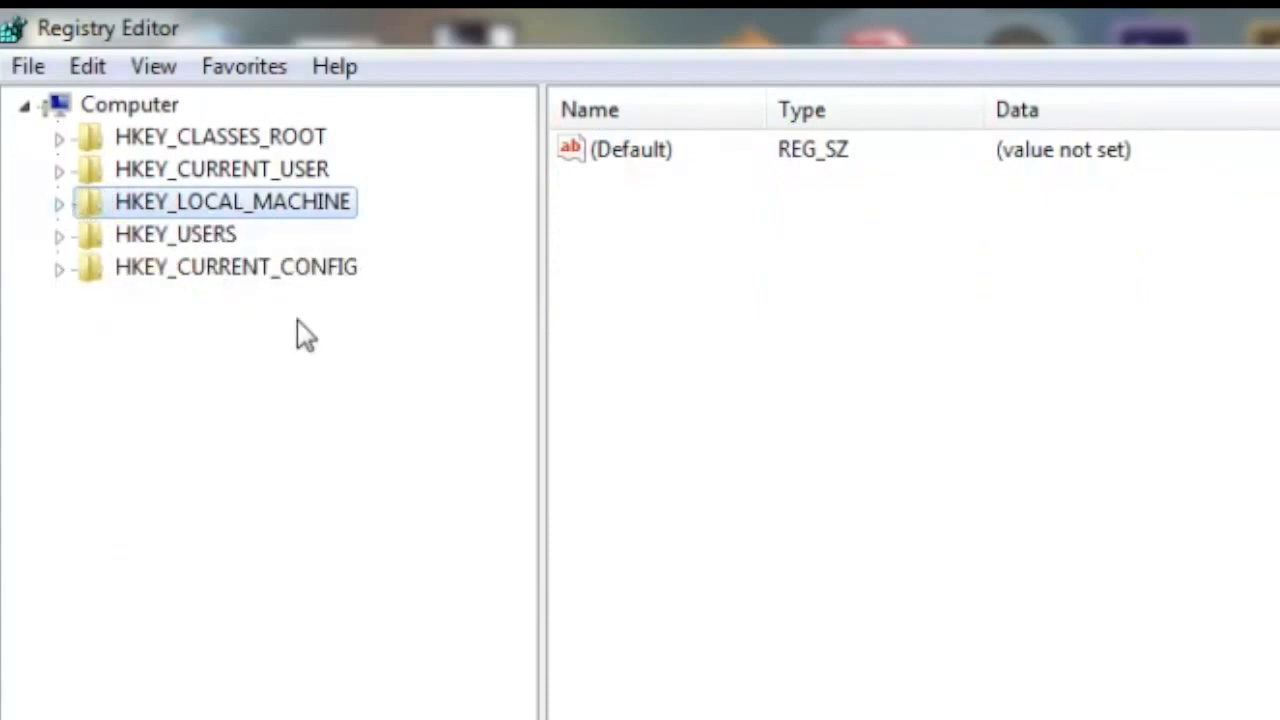
pyautogui.click(220, 137)
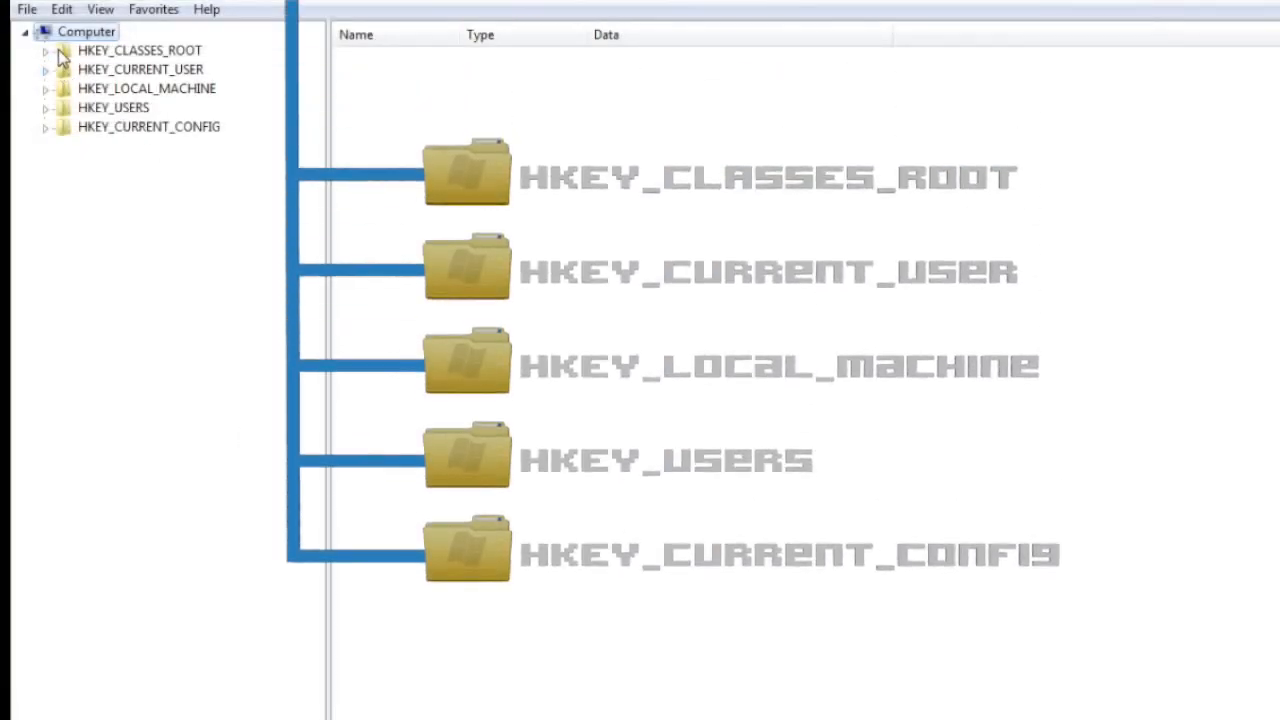
# Expand and collapse HKEY_CLASSES_ROOT's file-type subkeys, then select the Computer root.
pyautogui.click(139, 50)
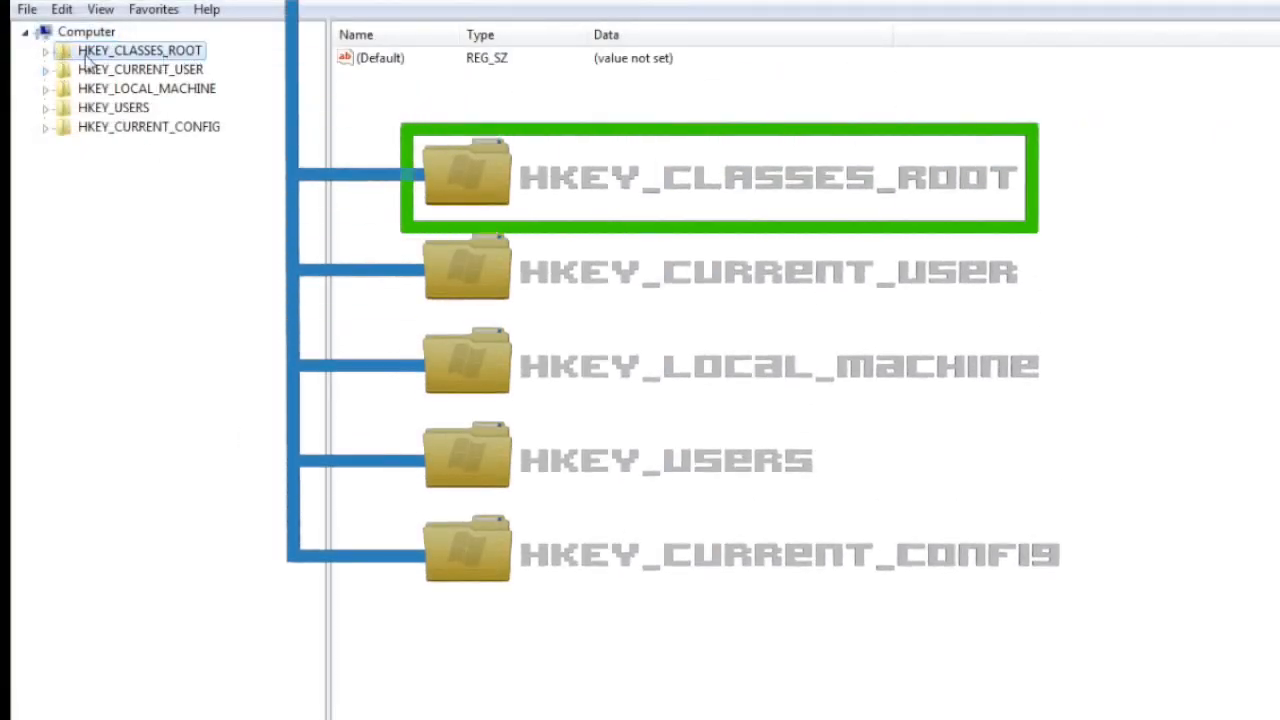
pyautogui.click(45, 50)
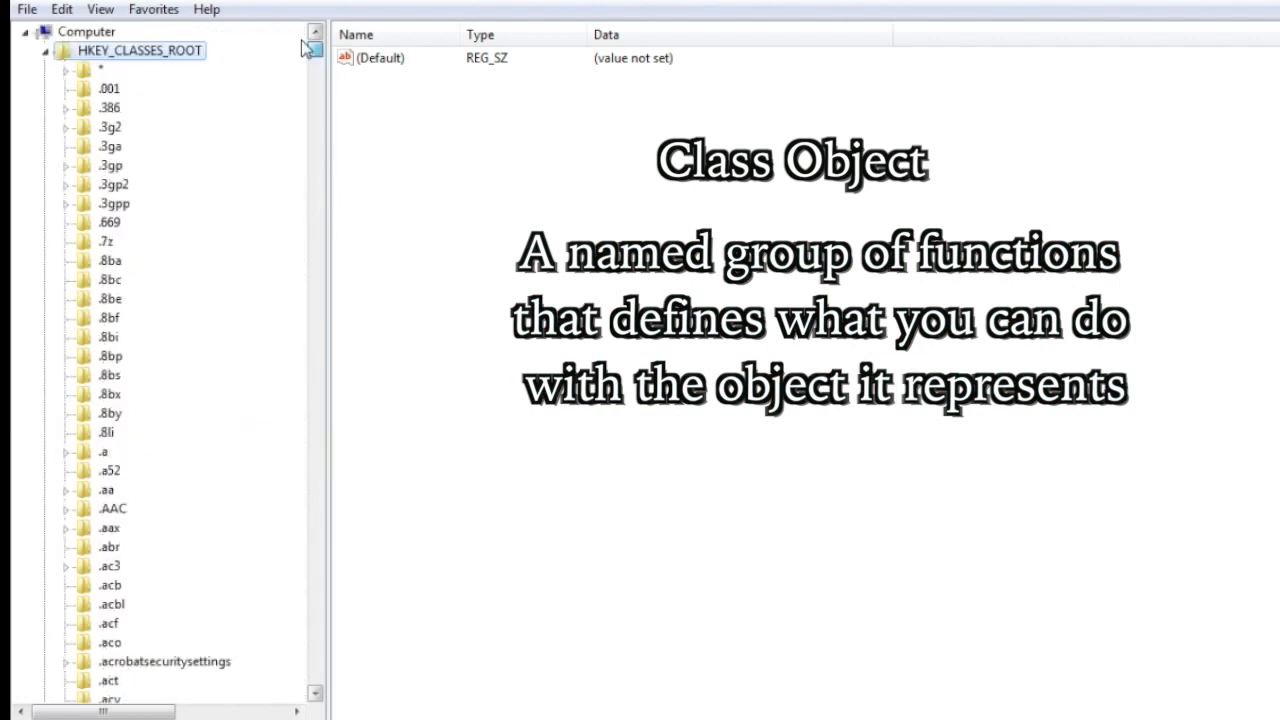
pyautogui.click(44, 50)
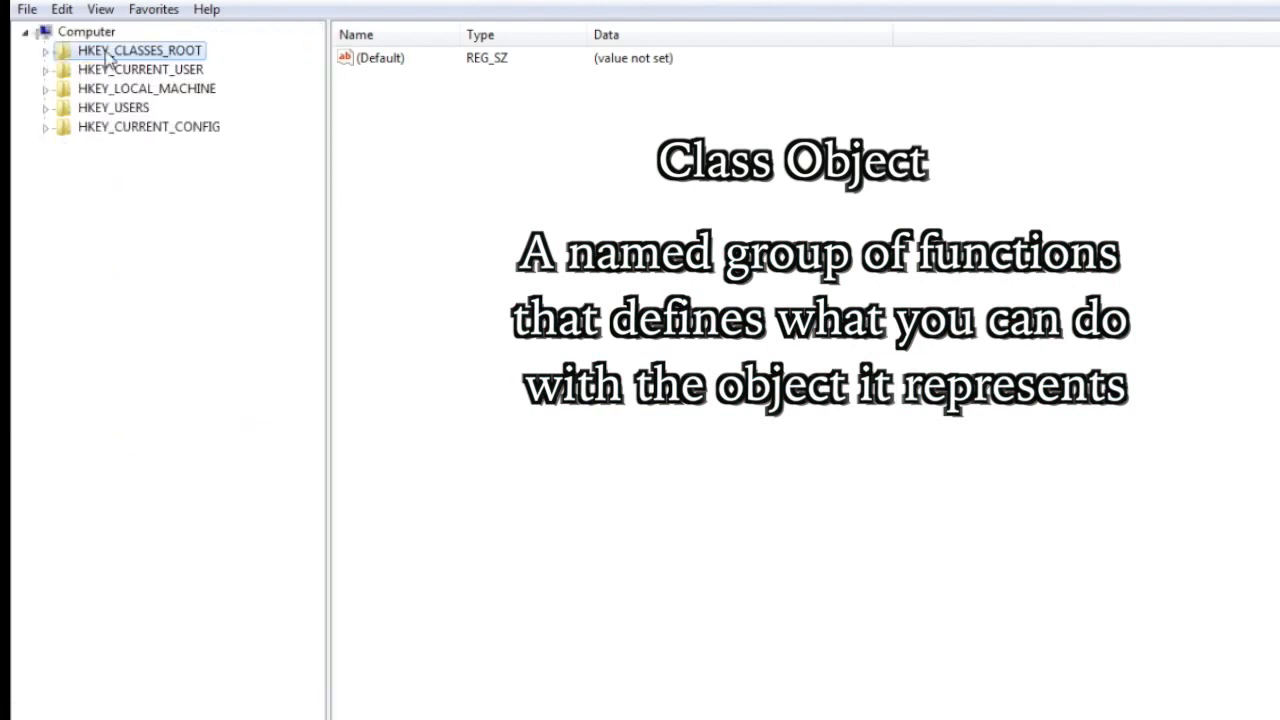
pyautogui.click(45, 50)
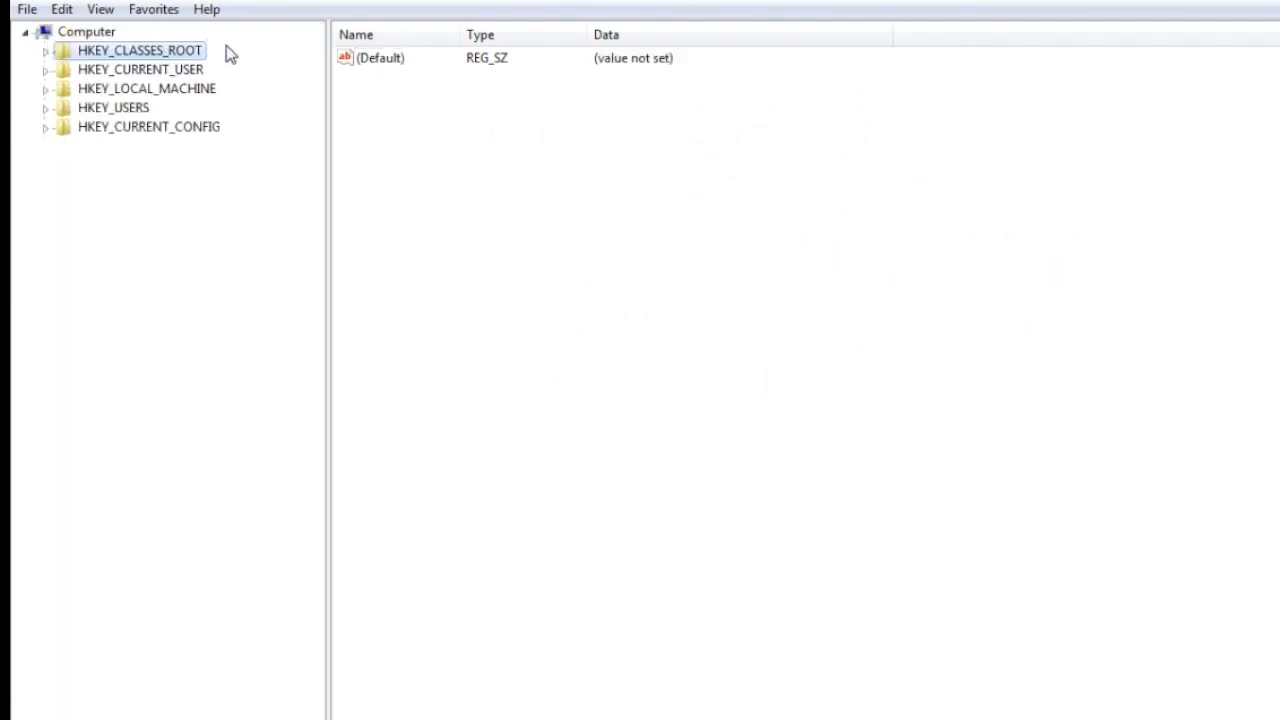
pyautogui.click(87, 31)
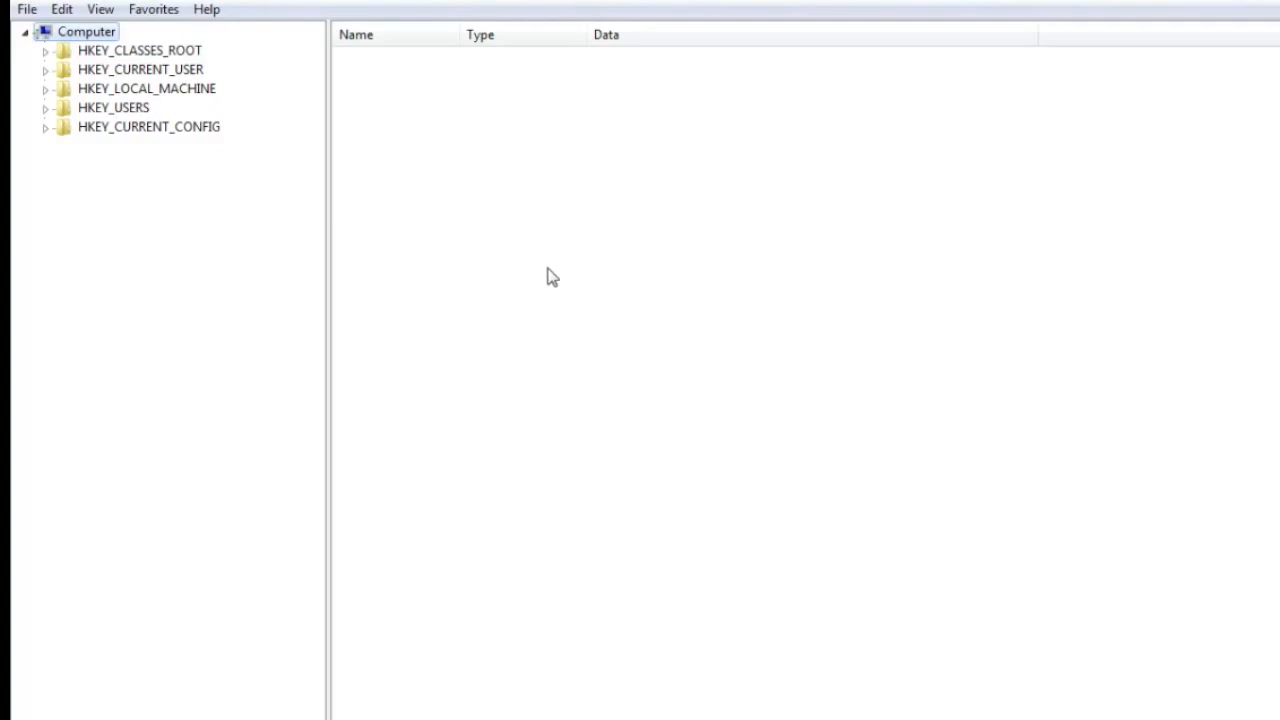
pyautogui.moveTo(509, 263)
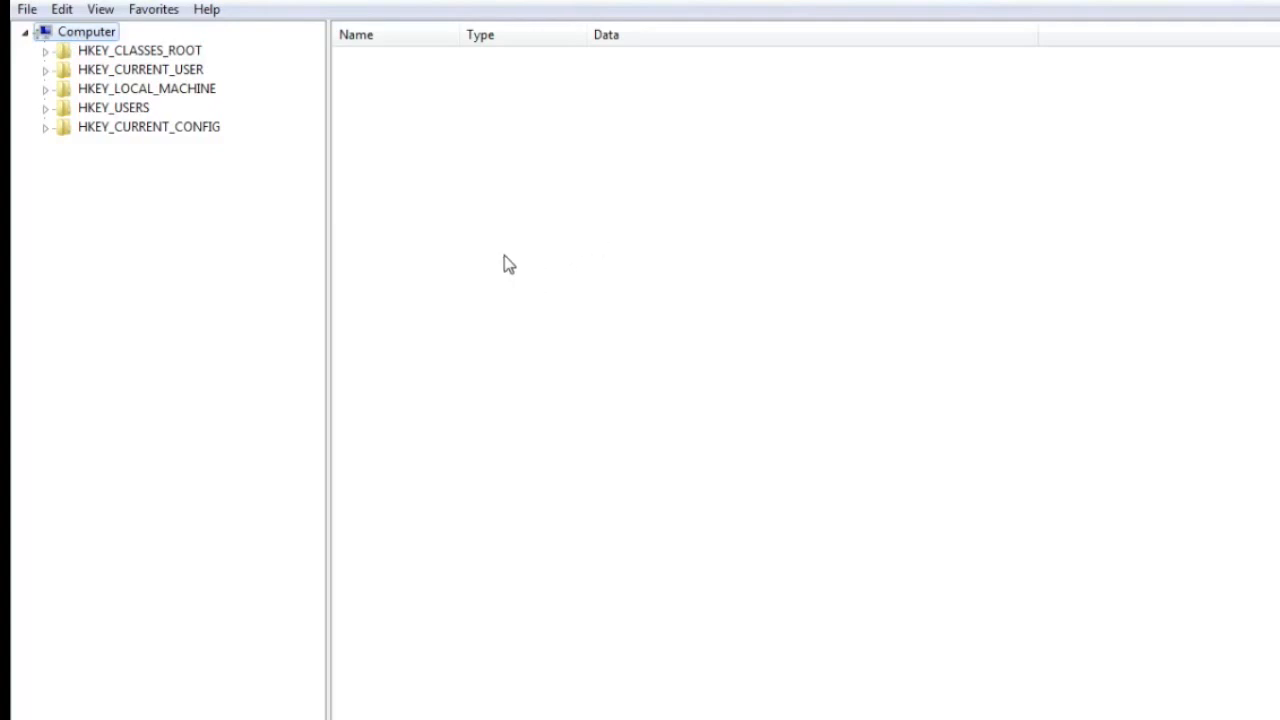
pyautogui.moveTo(542, 359)
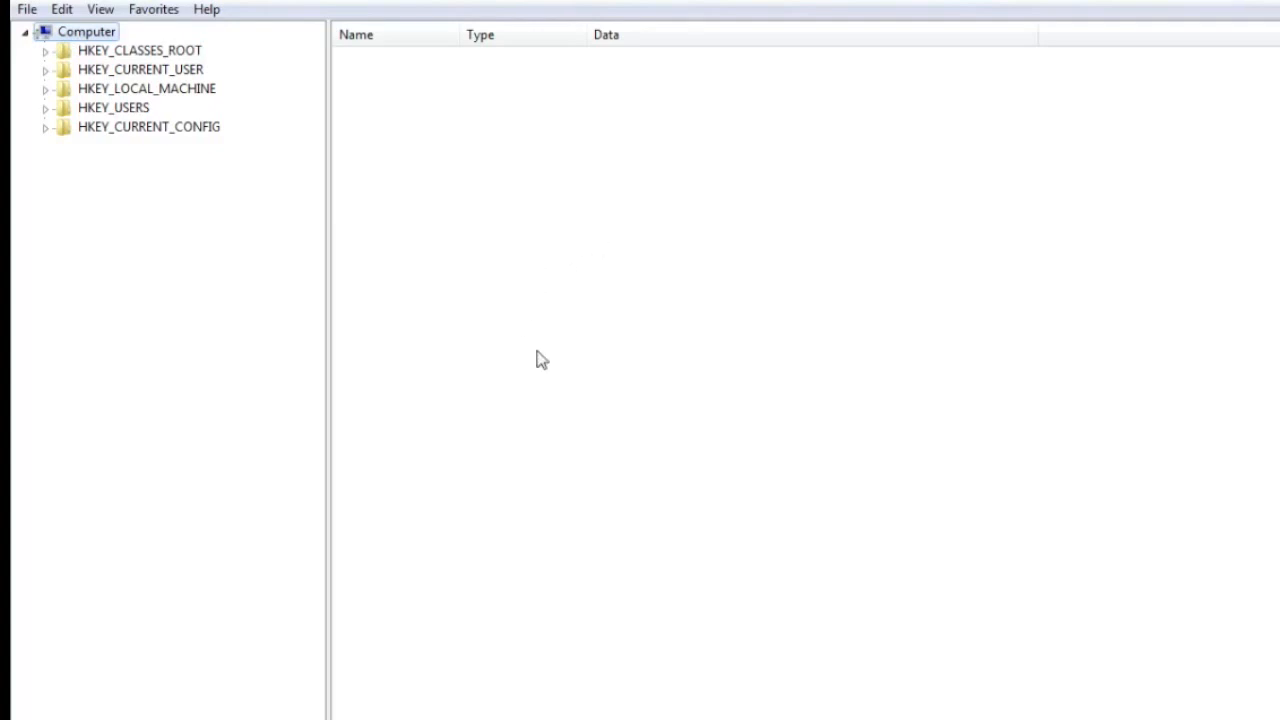
pyautogui.moveTo(538, 333)
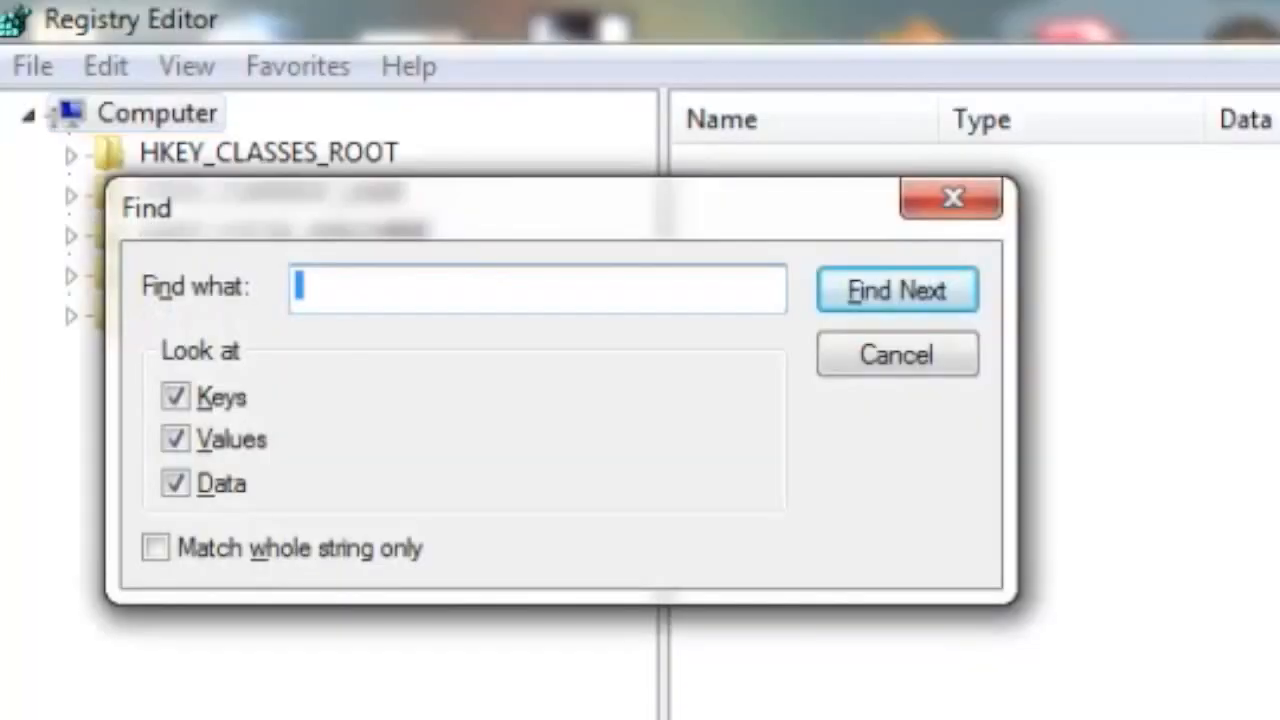
# Search the registry for .pdf to reach HKEY_CLASSES_ROOT\.pdf.
pyautogui.write('.pdf')
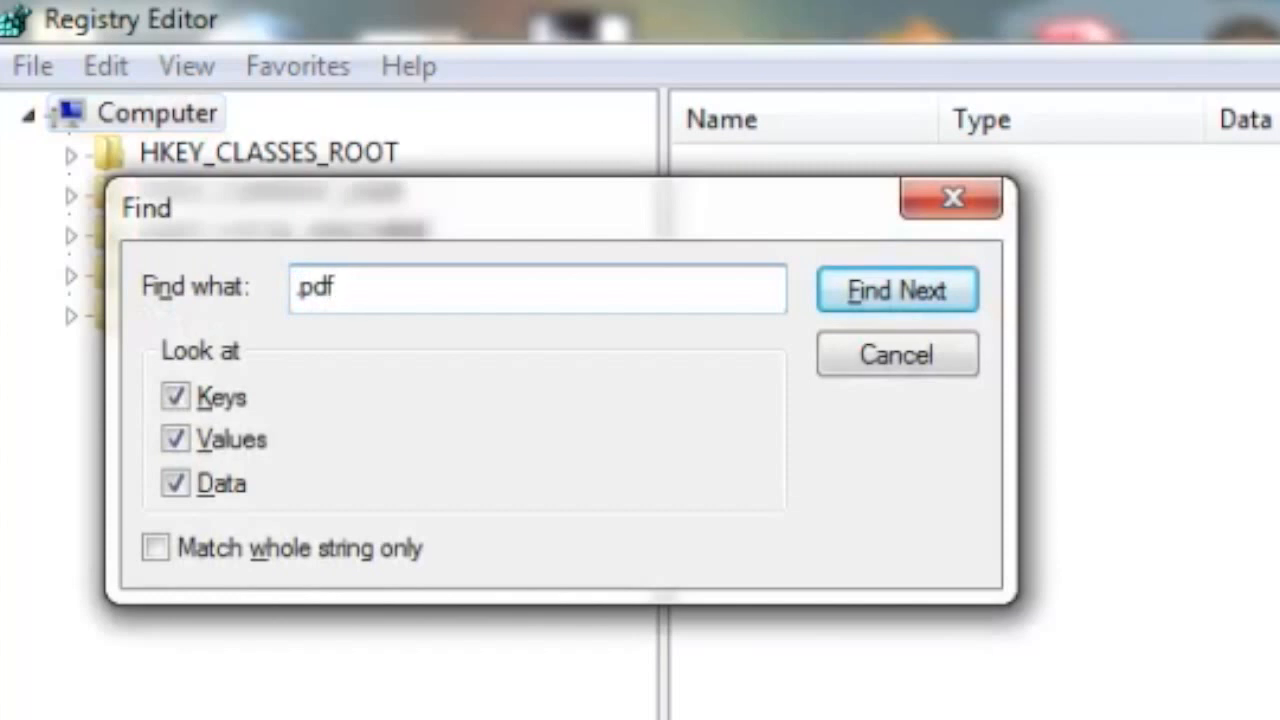
pyautogui.click(896, 290)
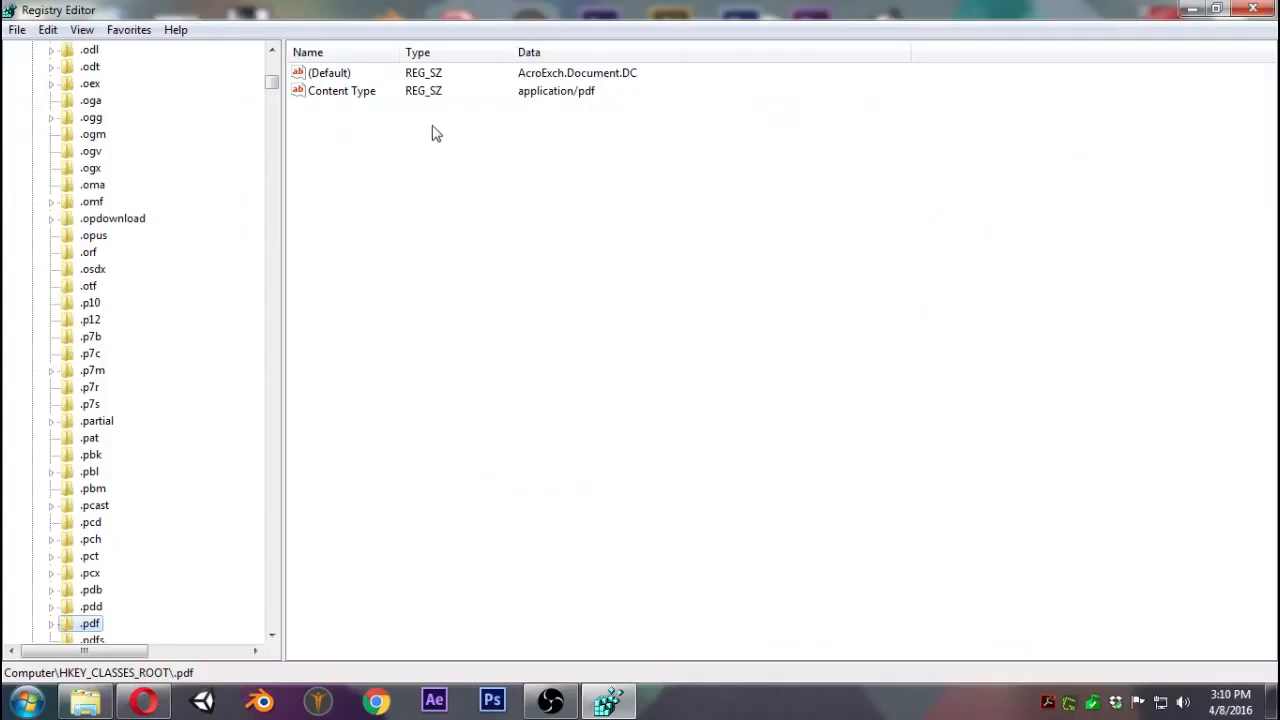
pyautogui.moveTo(490, 108)
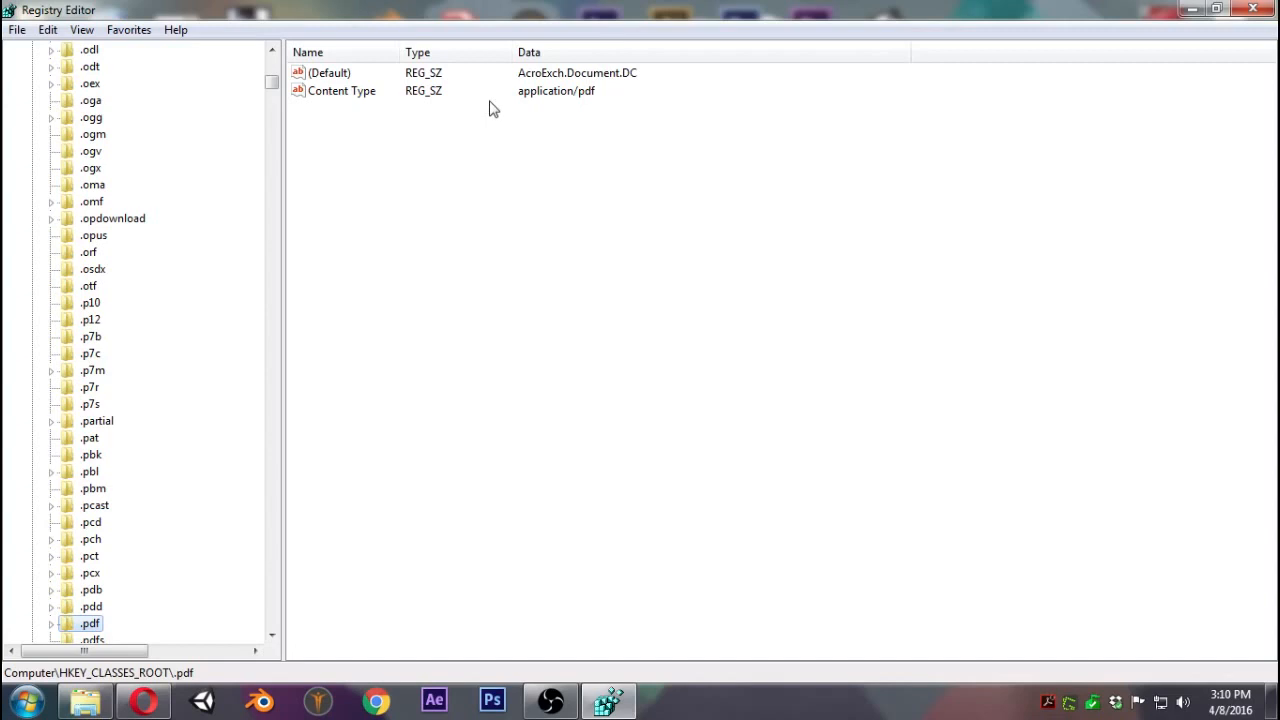
pyautogui.moveTo(527, 88)
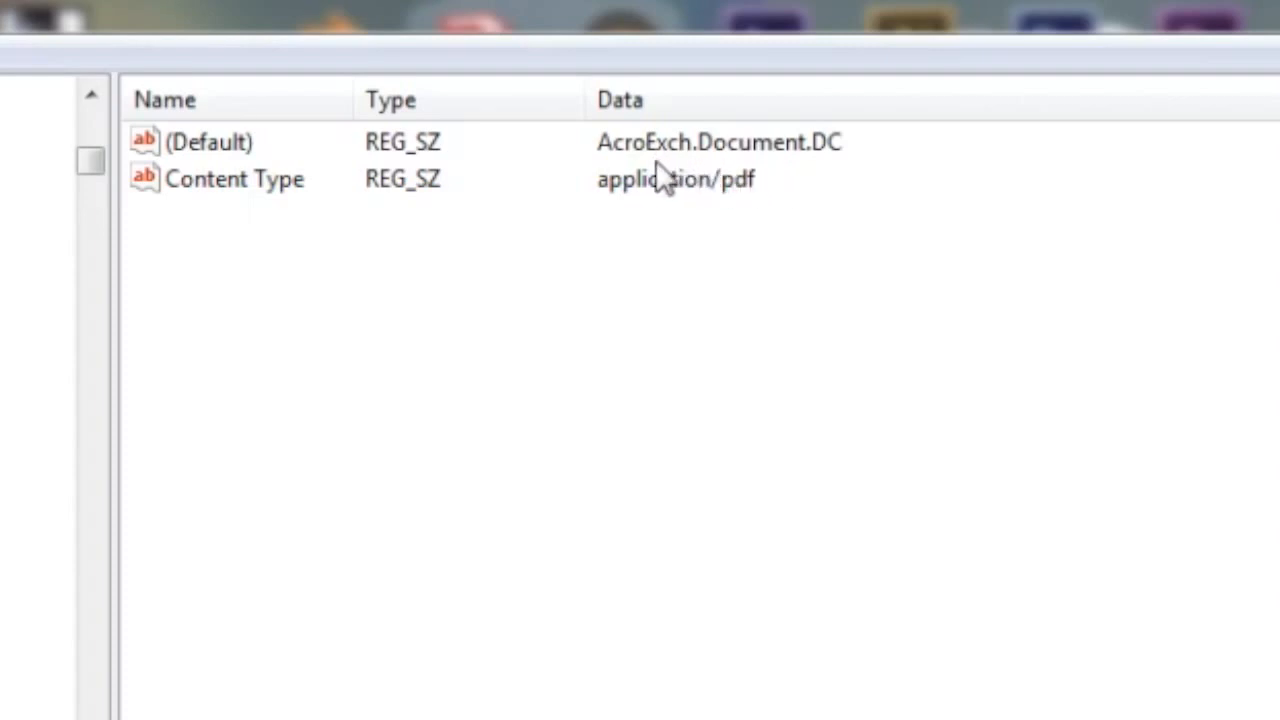
pyautogui.moveTo(610, 180)
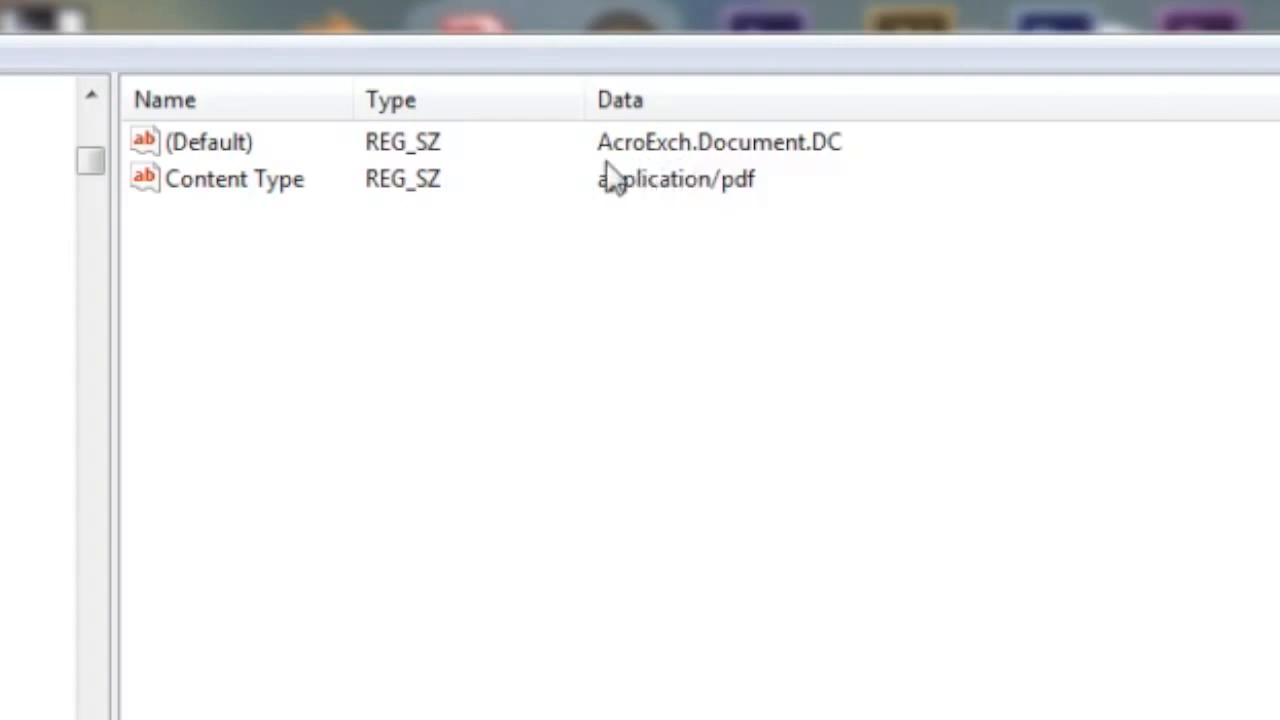
pyautogui.moveTo(705, 190)
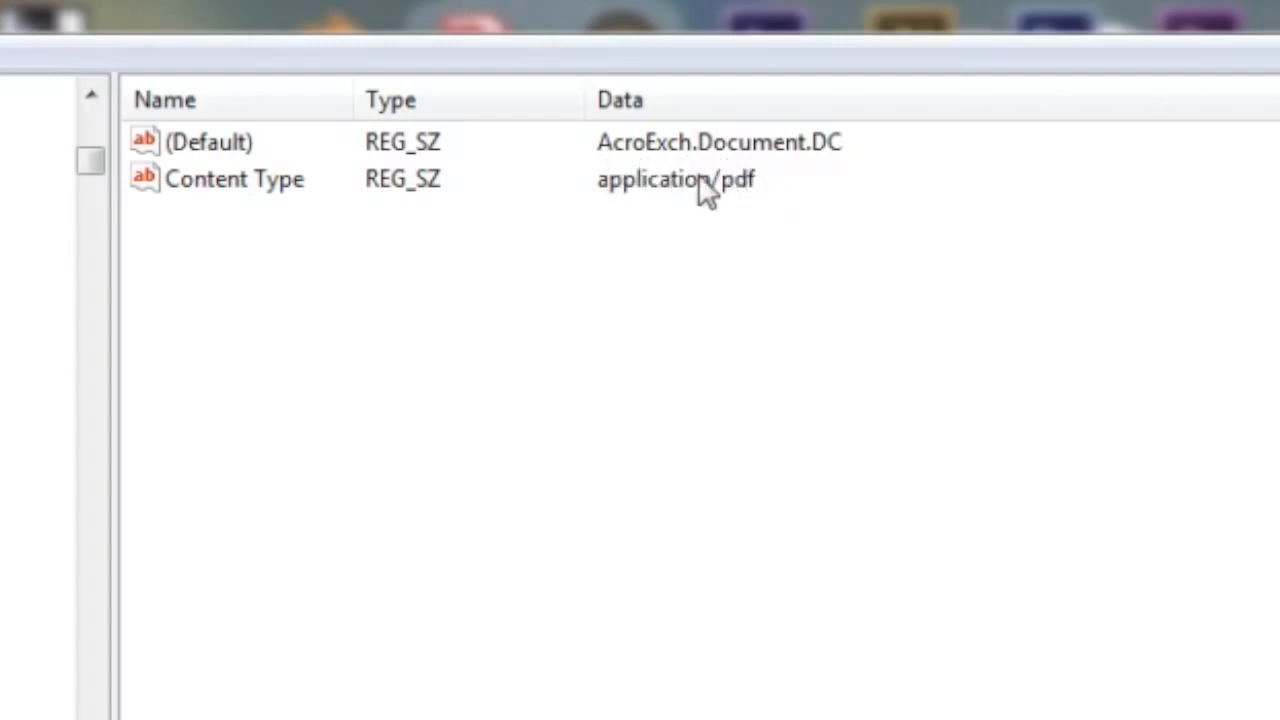
pyautogui.moveTo(695, 195)
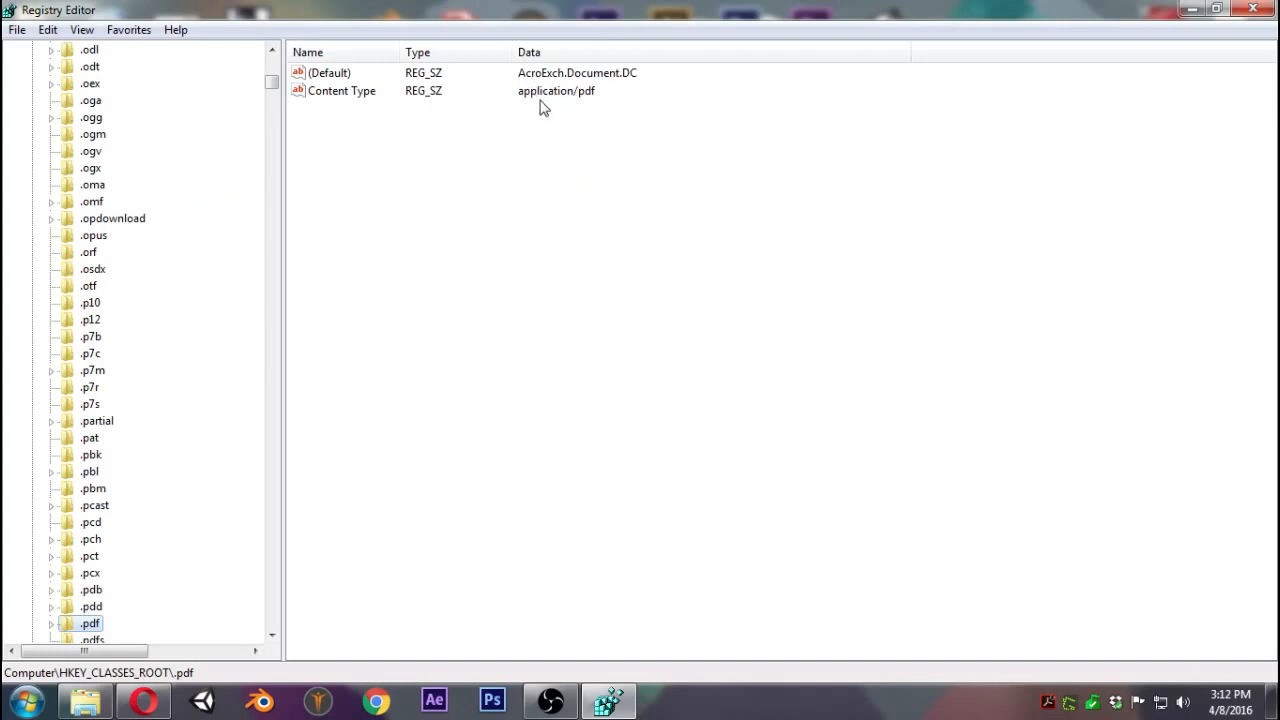
# Find AcroExch.Document.DC and view its shell\open\command launching Acrobat.exe "%1".
pyautogui.press('ctrl+f')
pyautogui.write('AcroExch.Do')
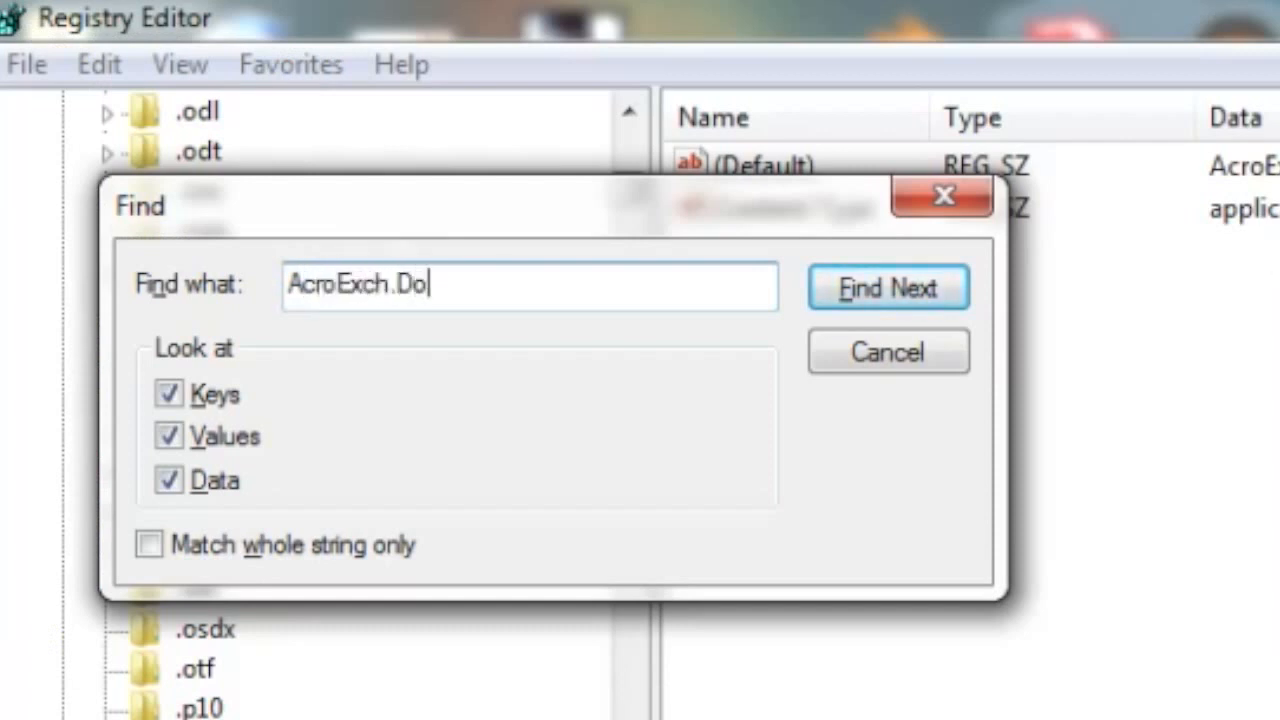
pyautogui.write('cument.DC')
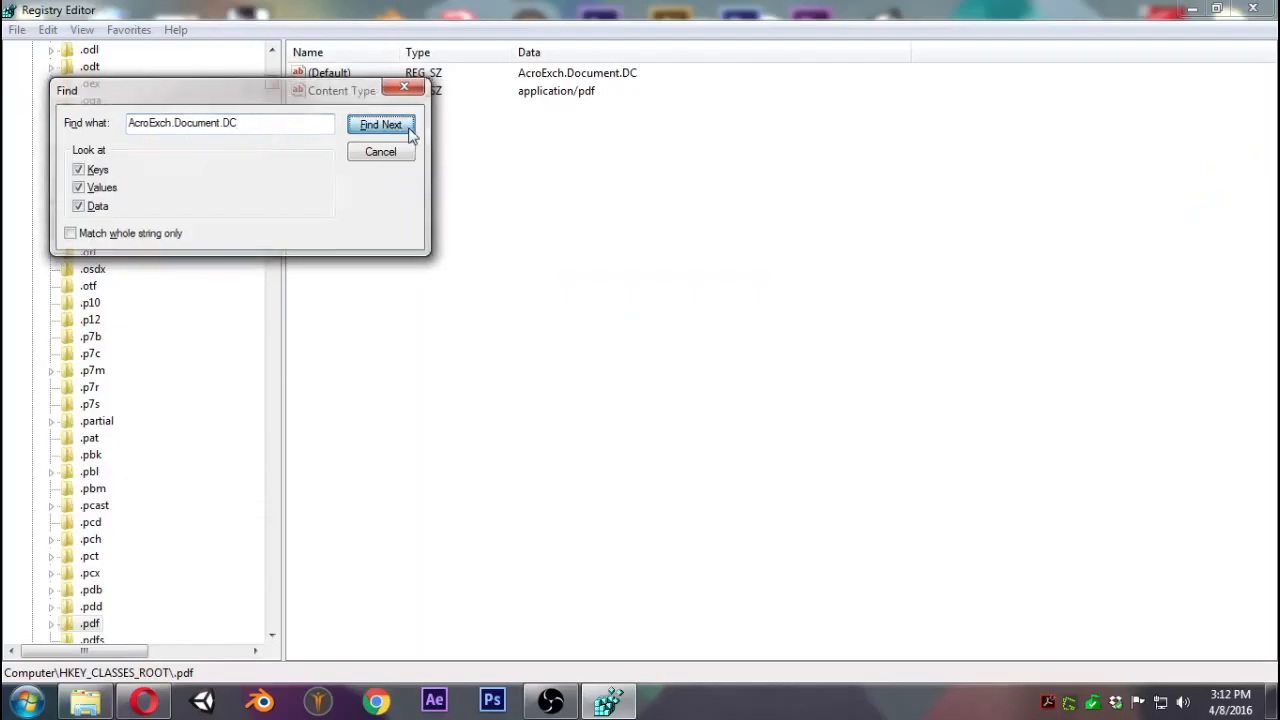
pyautogui.click(380, 124)
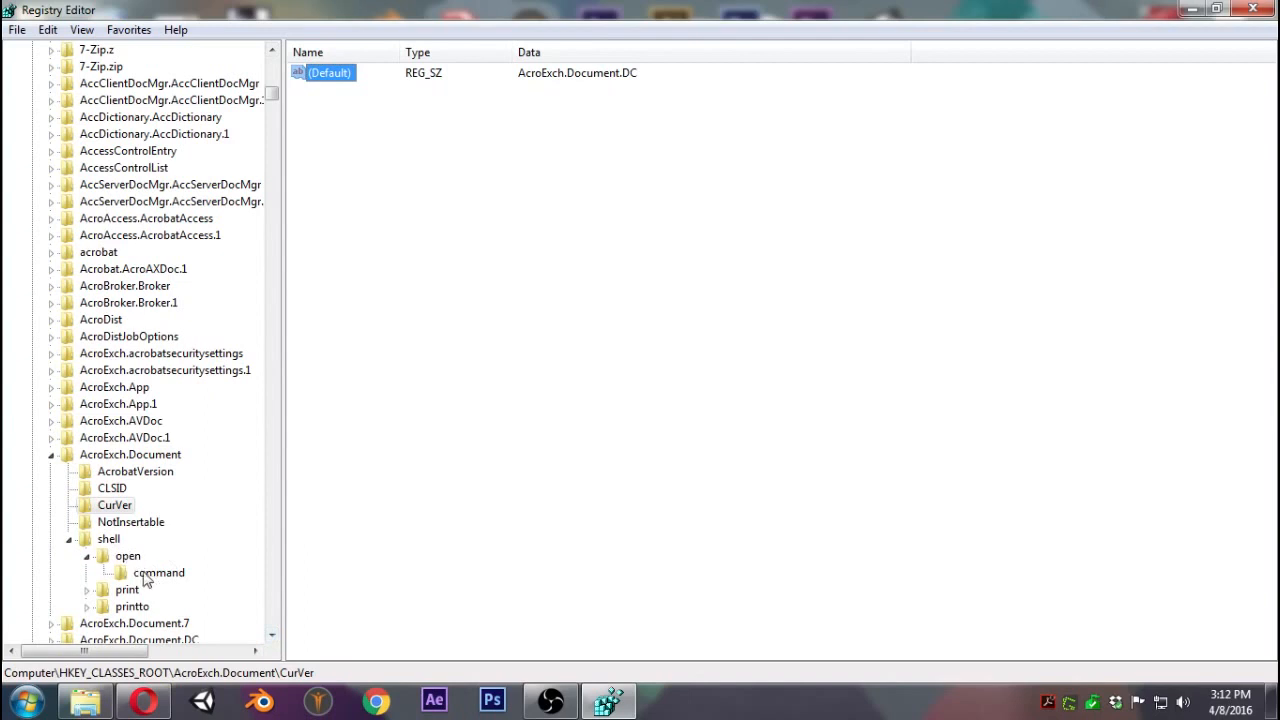
pyautogui.click(158, 572)
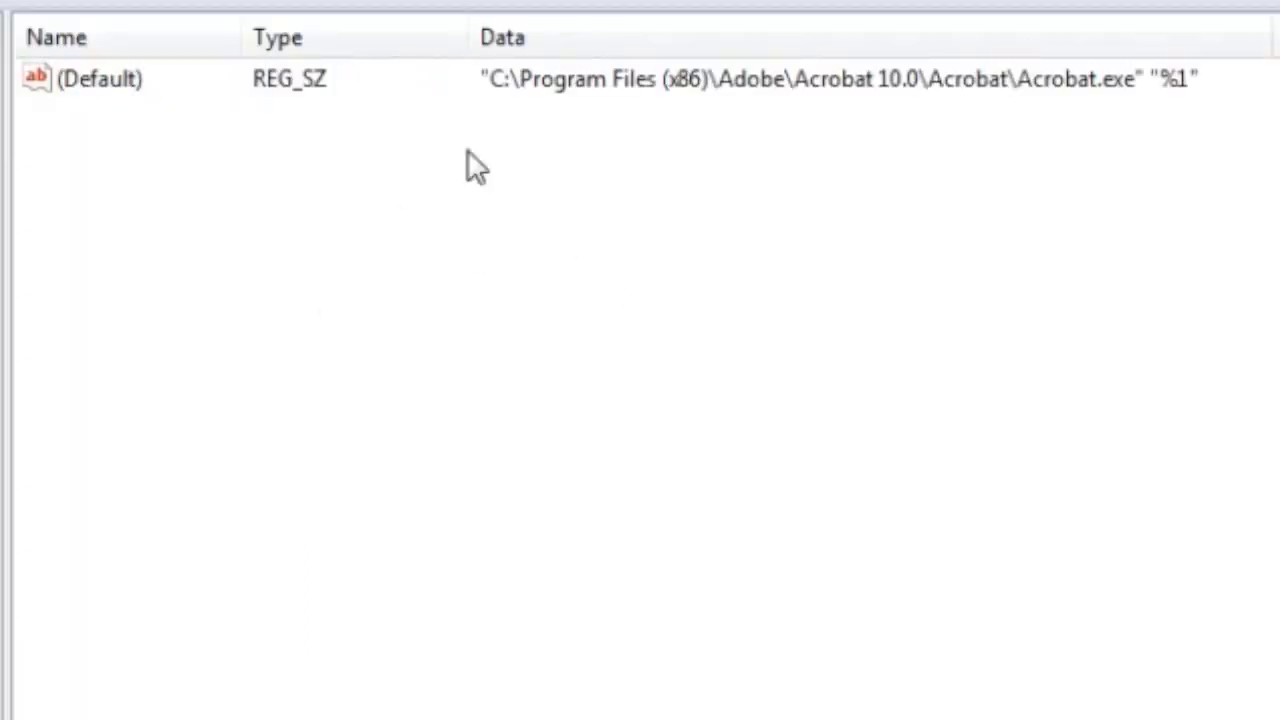
pyautogui.moveTo(514, 143)
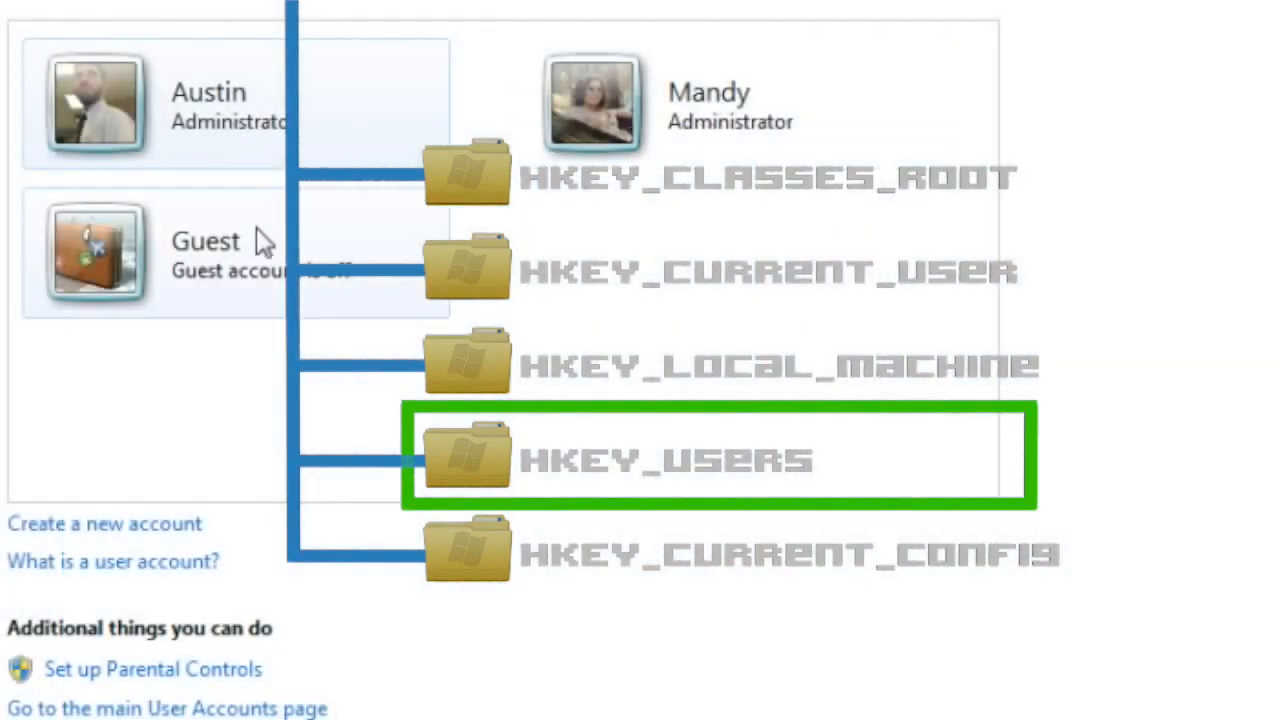
pyautogui.click(590, 100)
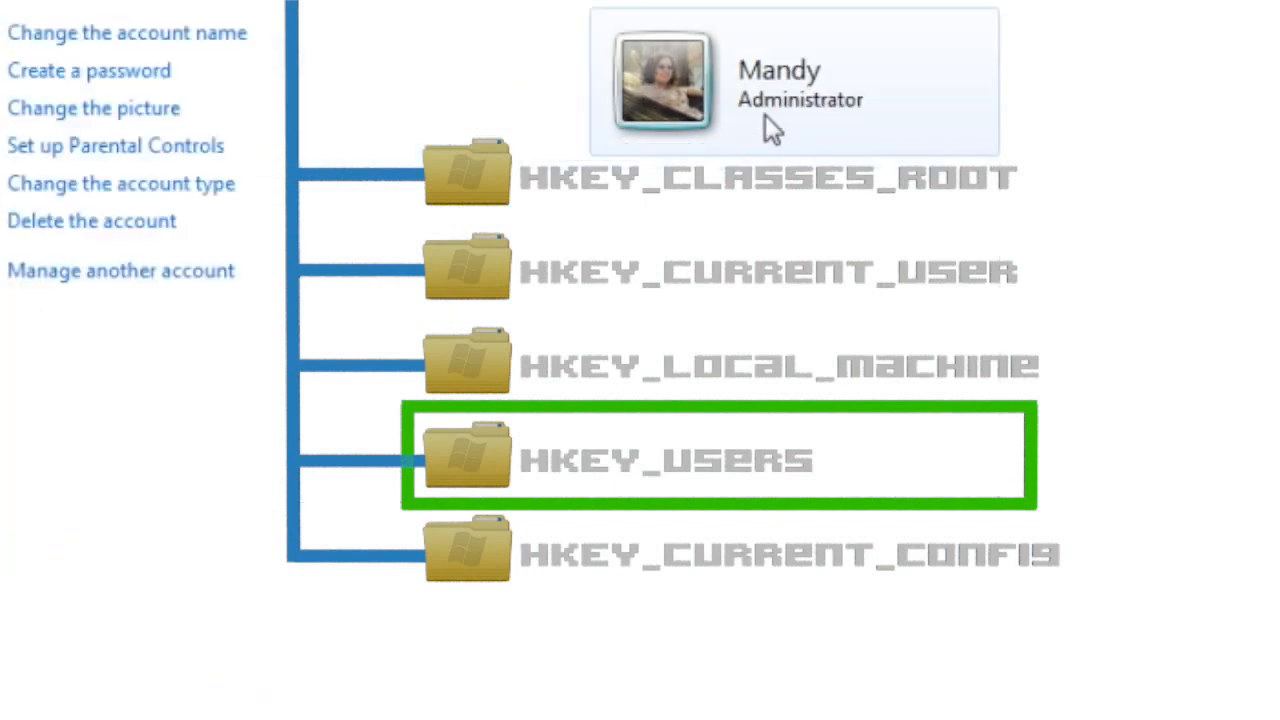
pyautogui.moveTo(773, 128)
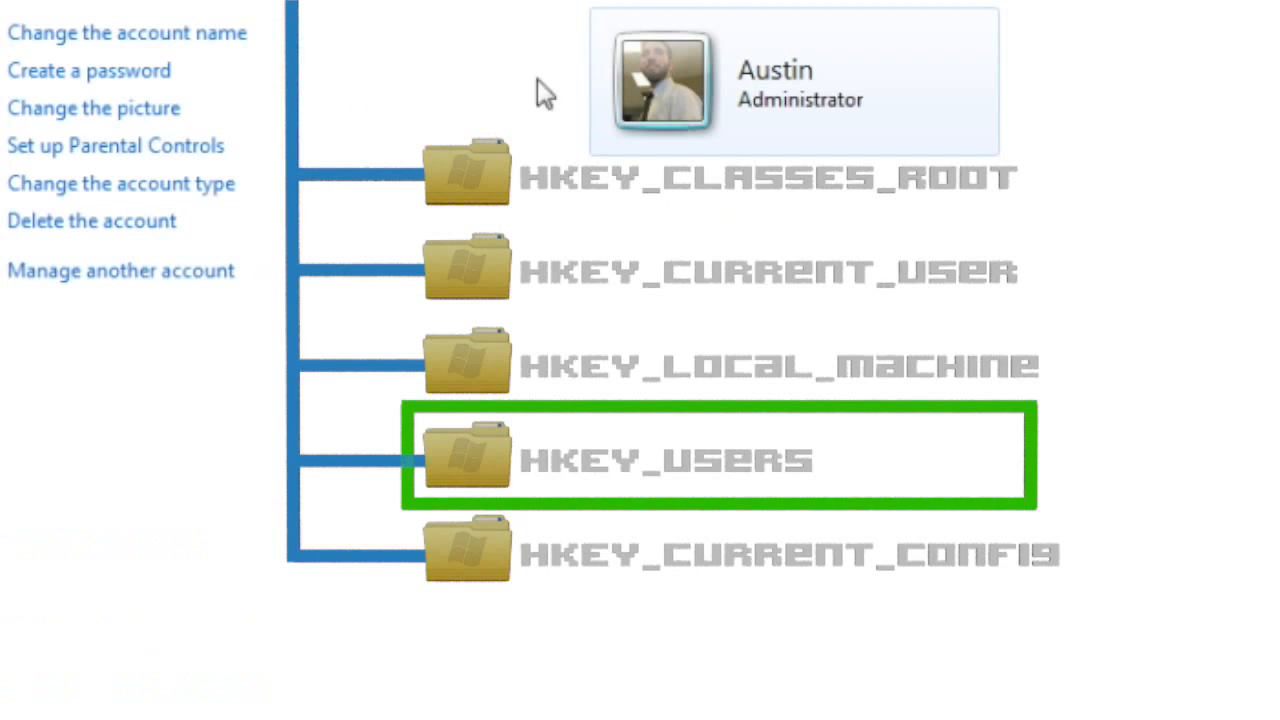
pyautogui.click(120, 270)
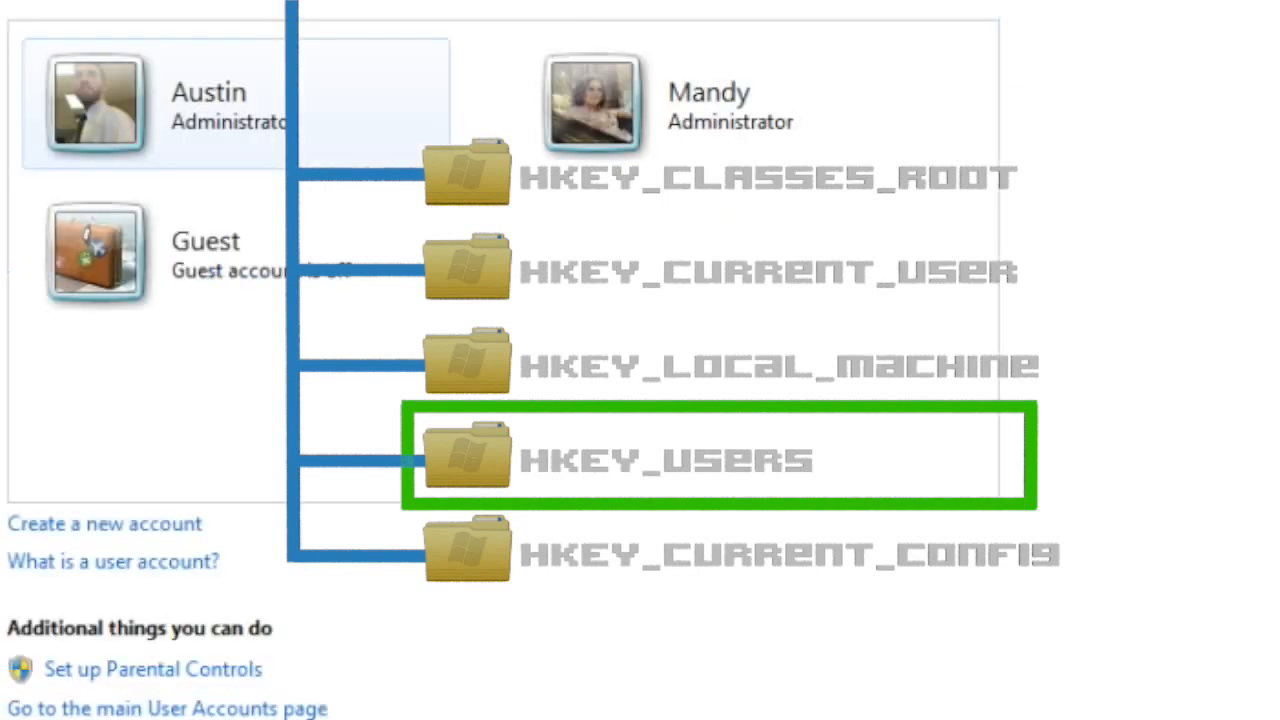
pyautogui.moveTo(392, 188)
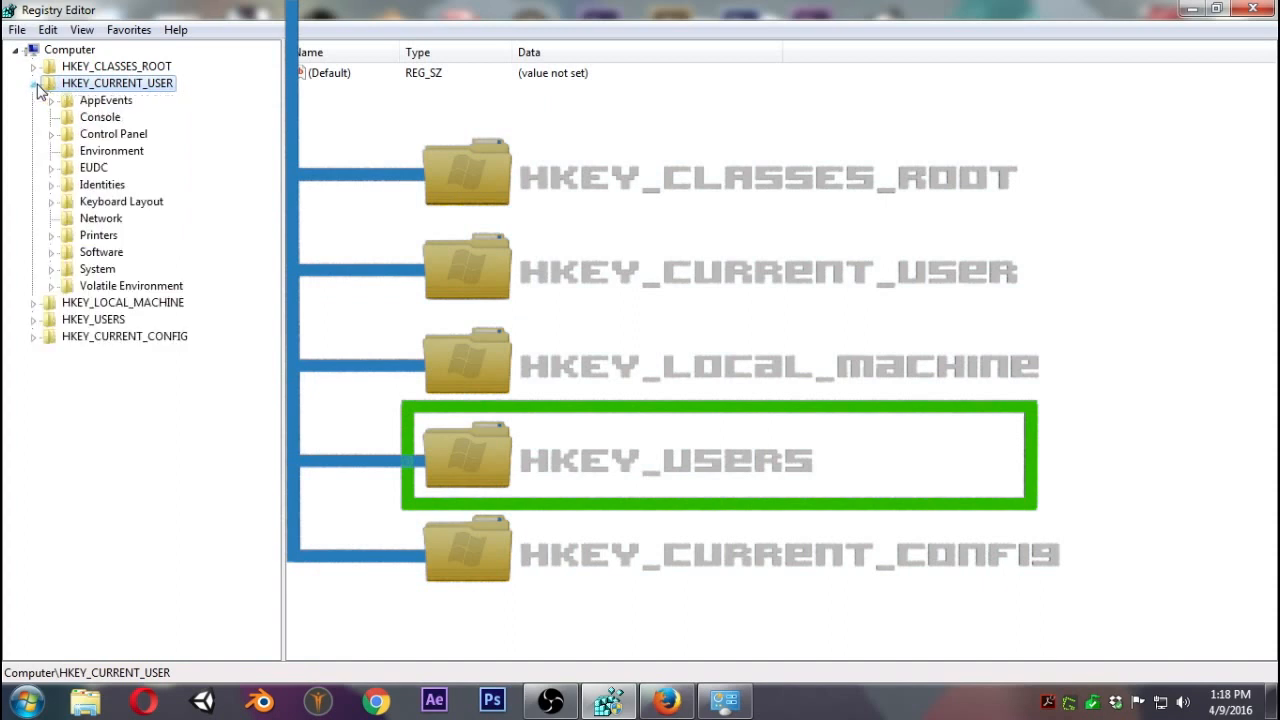
pyautogui.moveTo(118, 268)
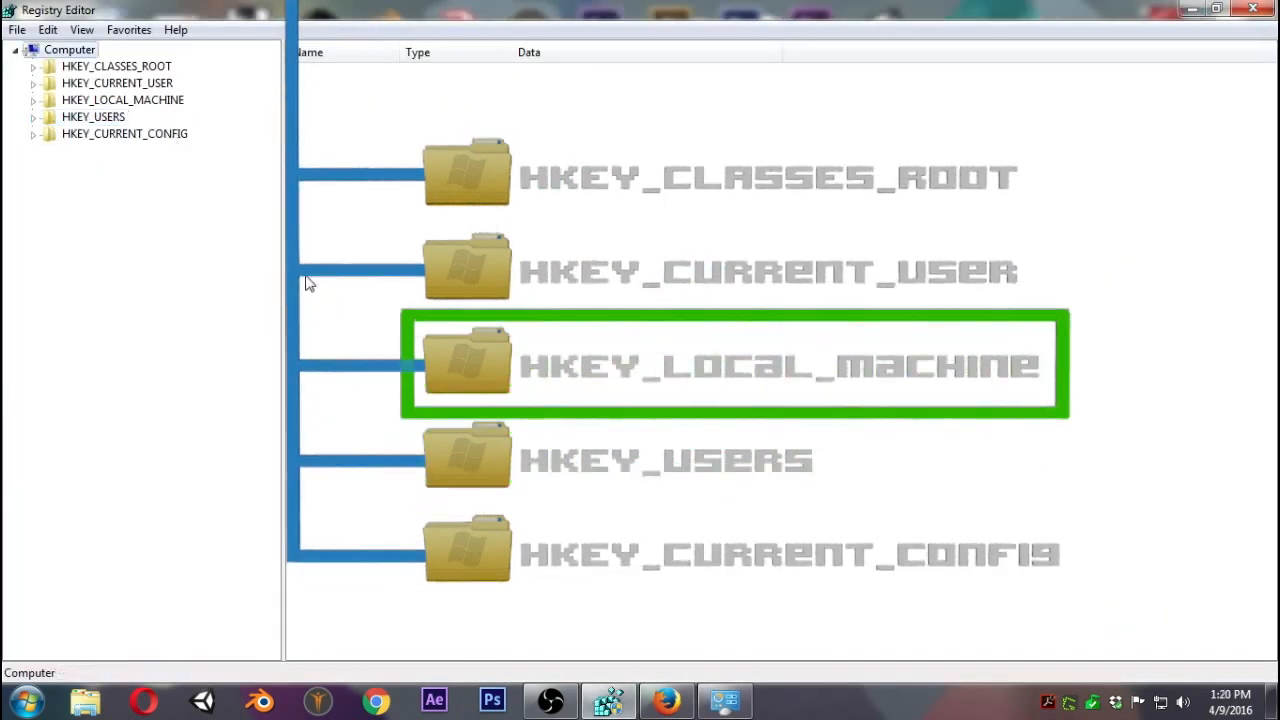
# Expand HKEY_LOCAL_MACHINE to list SOFTWARE, SYSTEM and other subkeys, then collapse it.
pyautogui.click(122, 99)
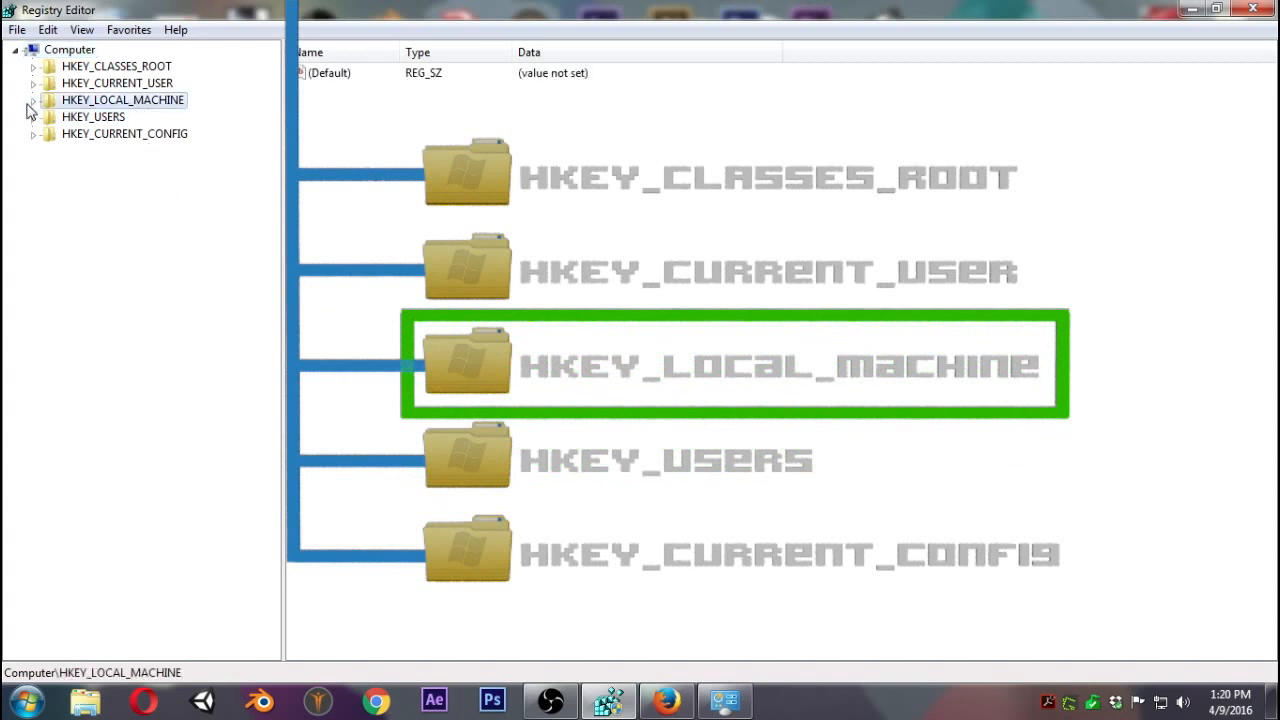
pyautogui.click(33, 99)
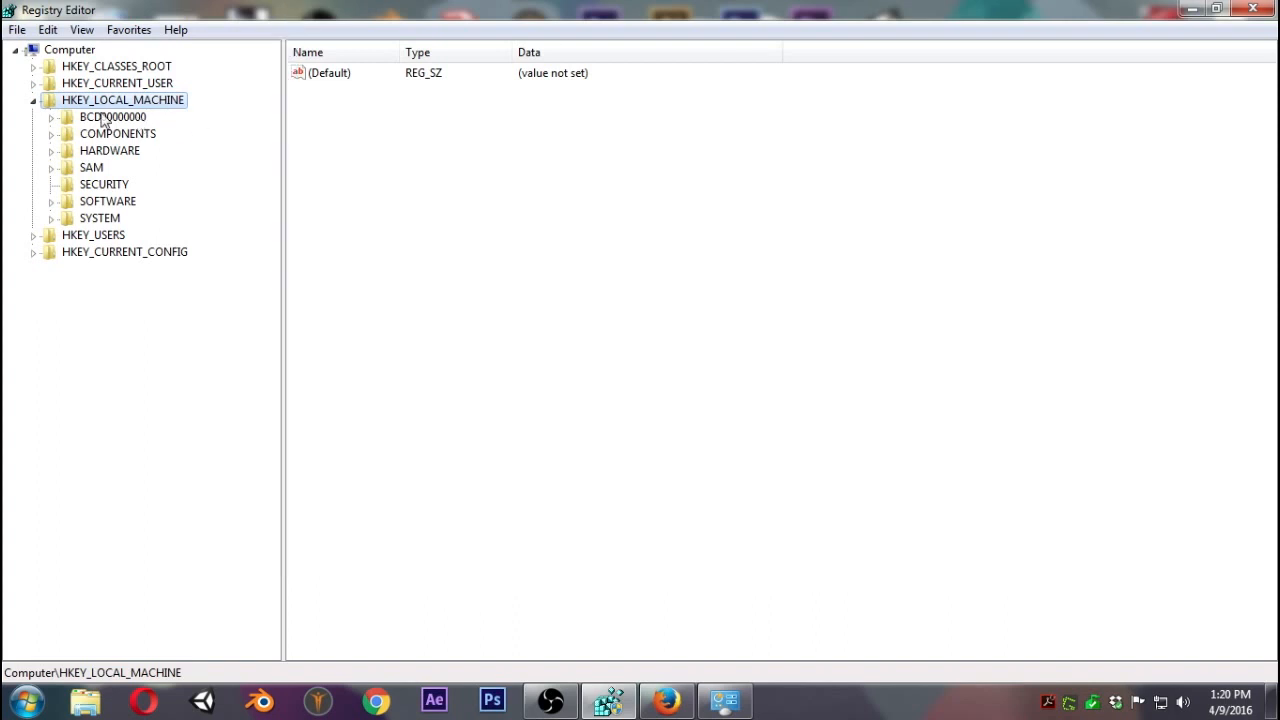
pyautogui.click(14, 99)
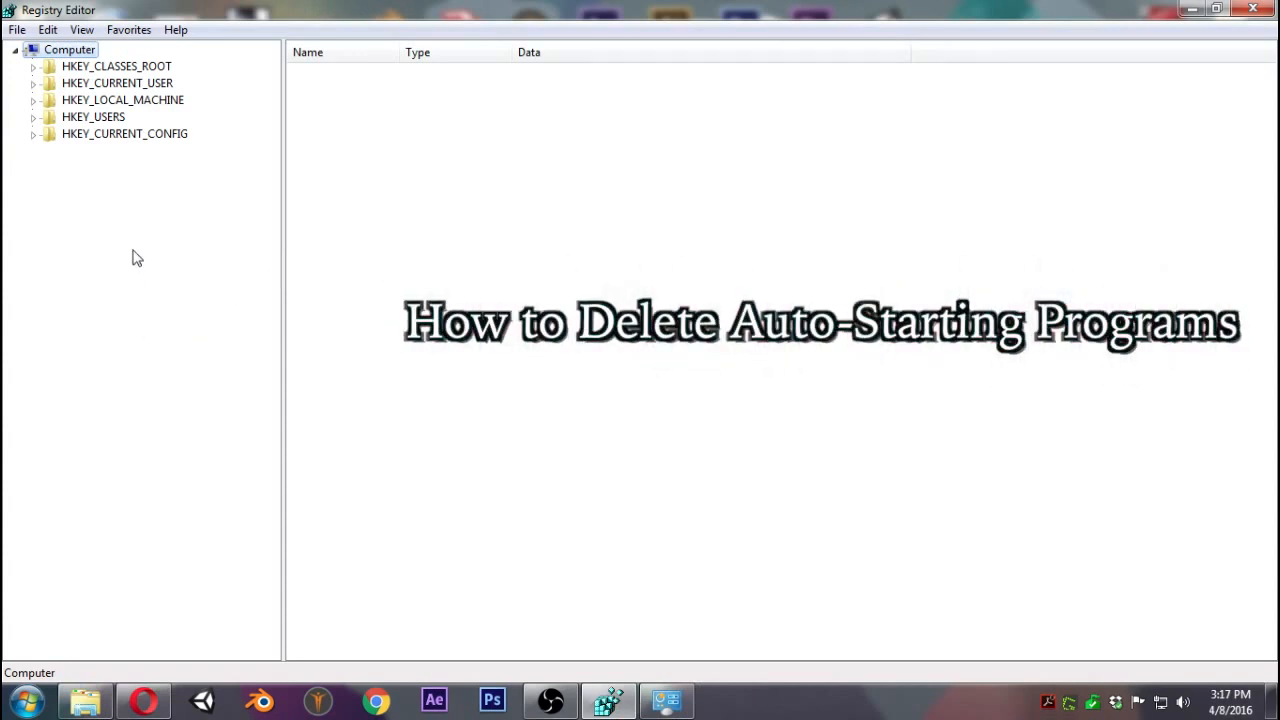
pyautogui.moveTo(48, 108)
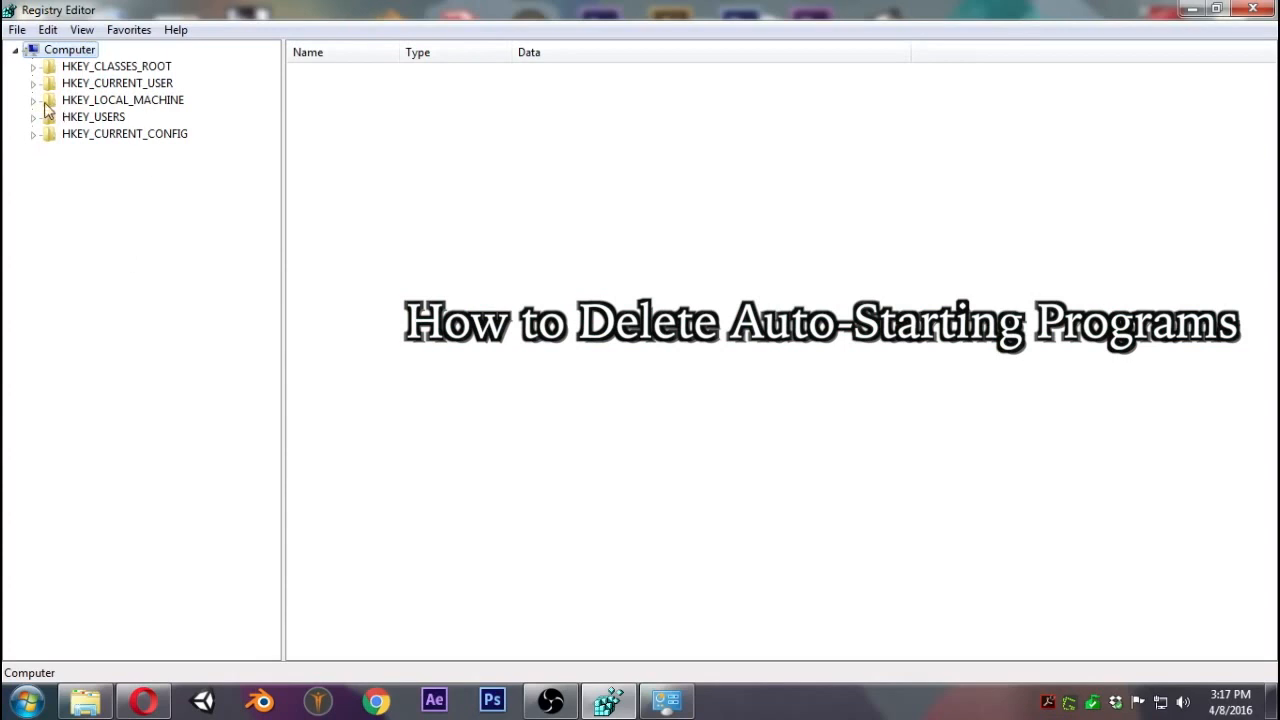
# Open SOFTWARE\Microsoft\Windows\CurrentVersion\Run listing Greenshot and MSC startup entries.
pyautogui.click(33, 99)
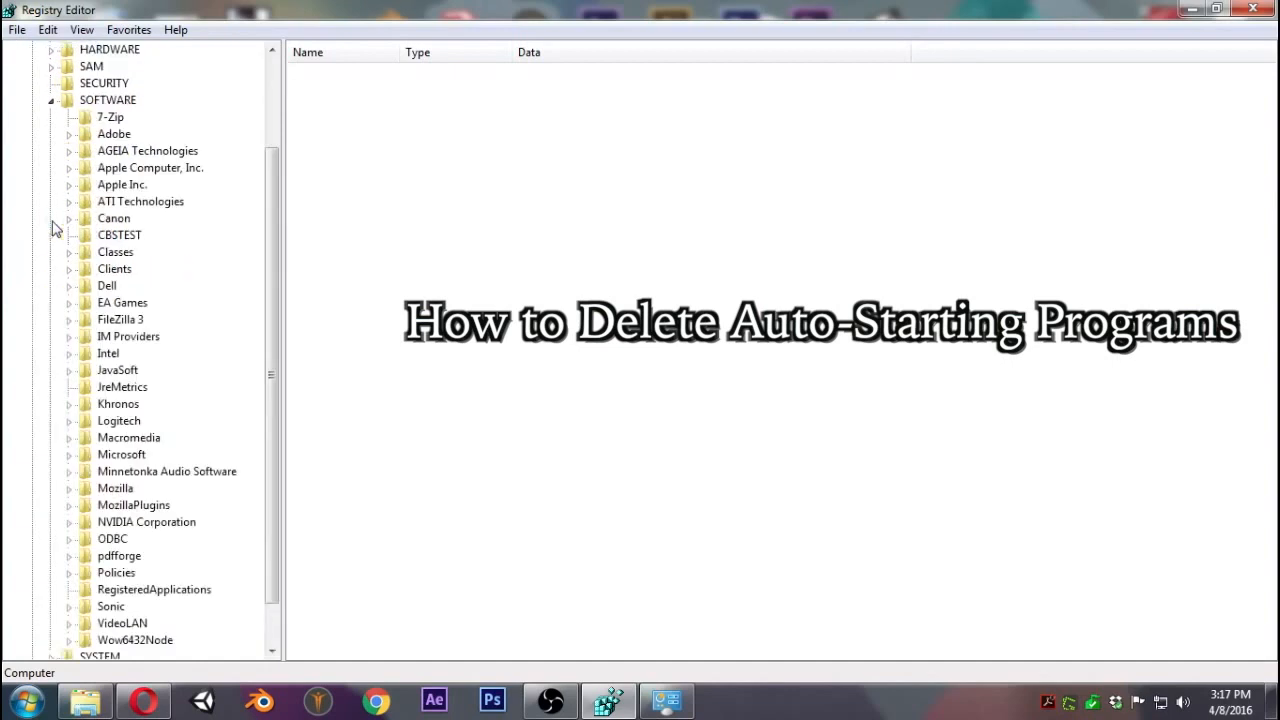
pyautogui.moveTo(184, 358)
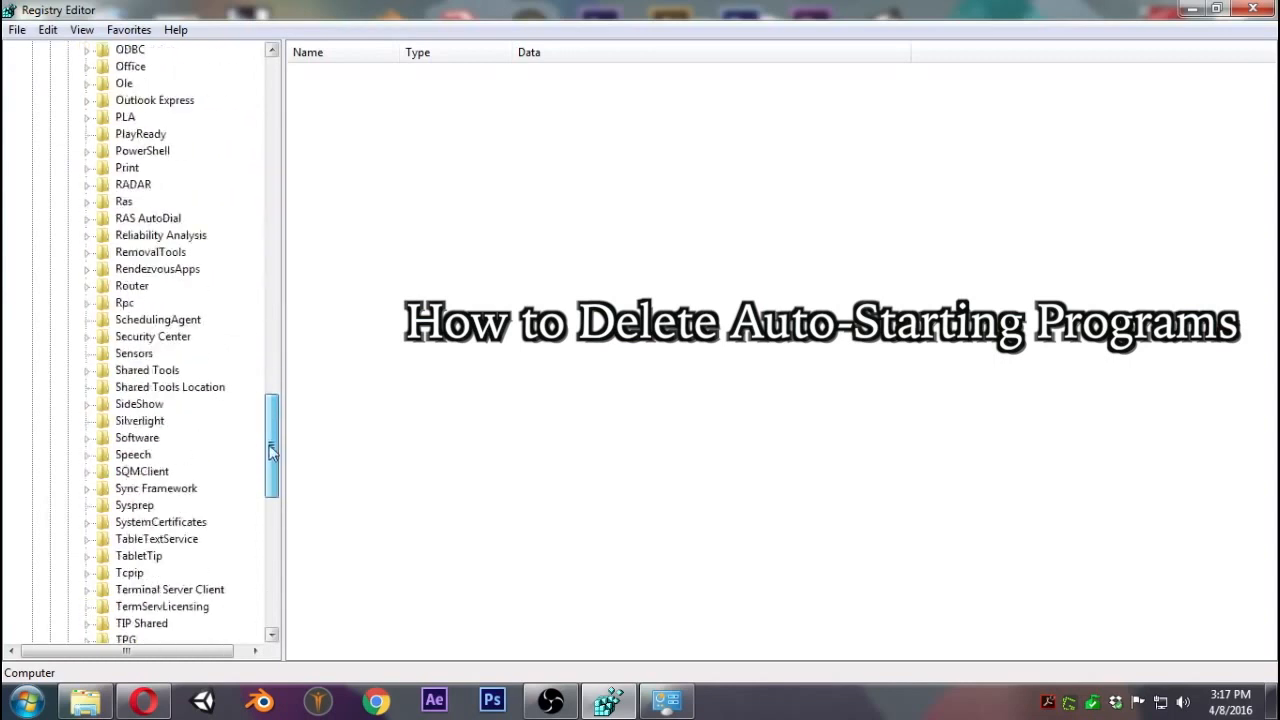
pyautogui.scroll(-3)
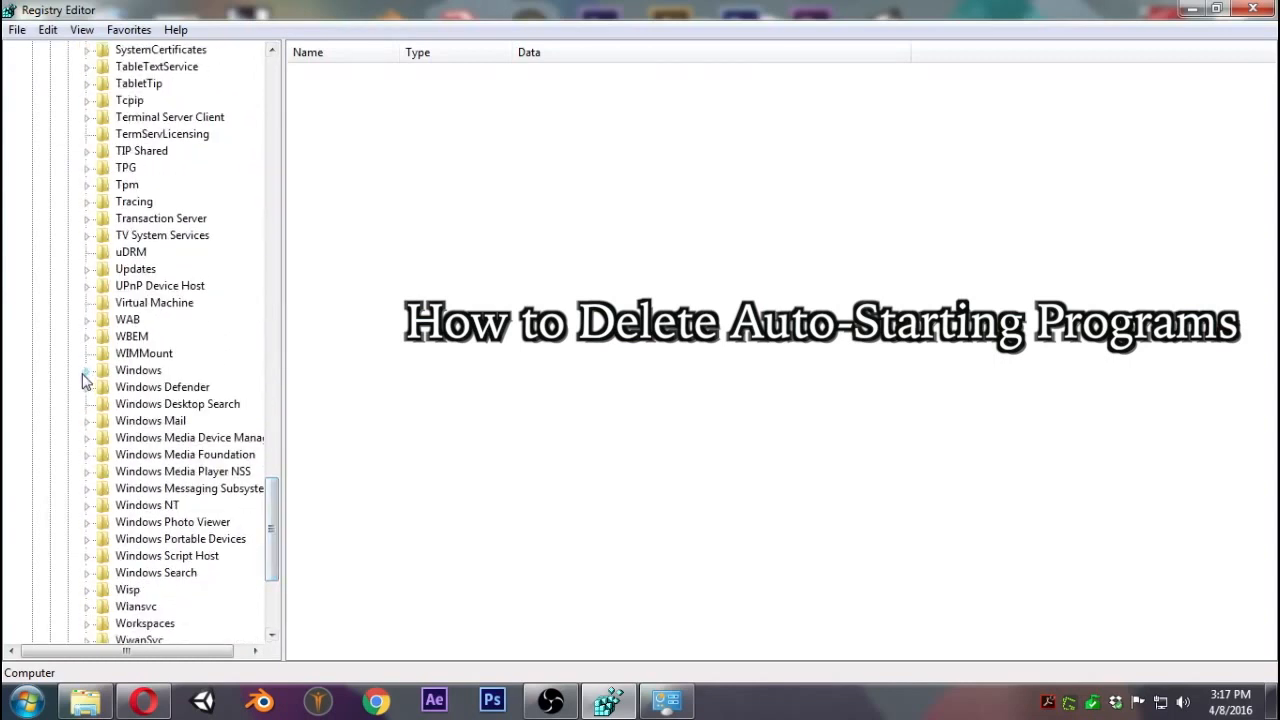
pyautogui.click(85, 383)
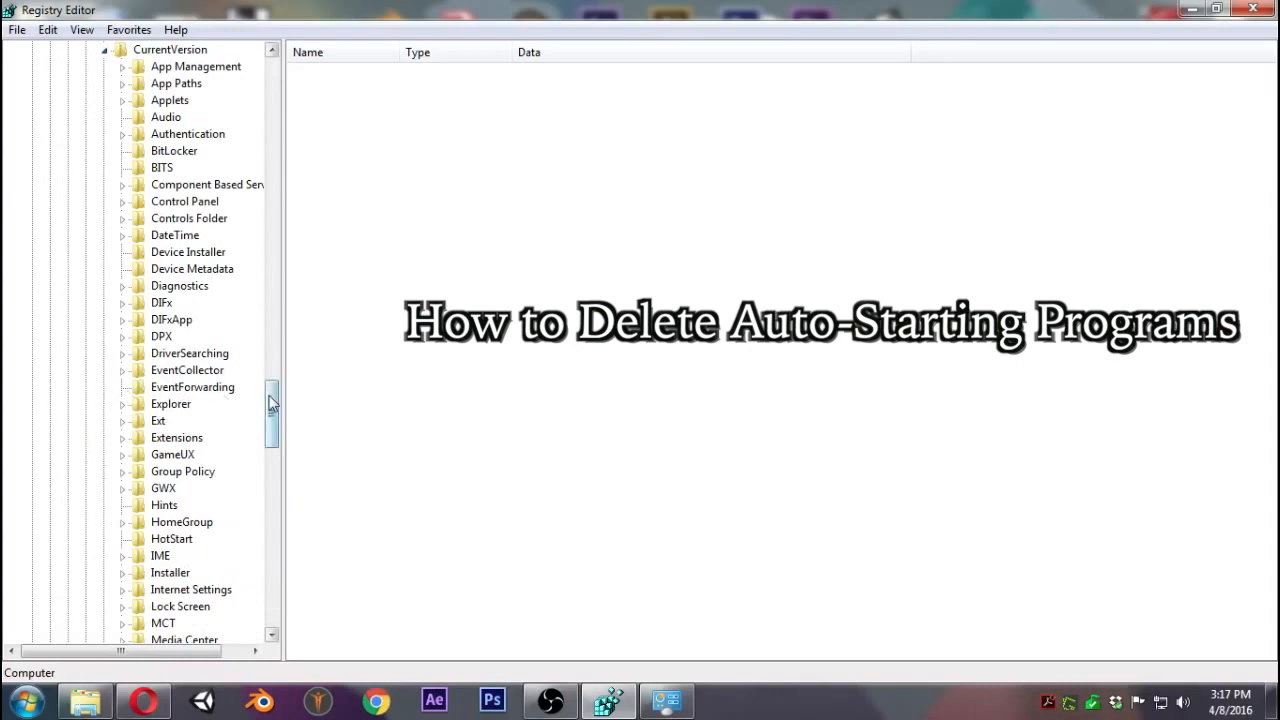
pyautogui.scroll(-3)
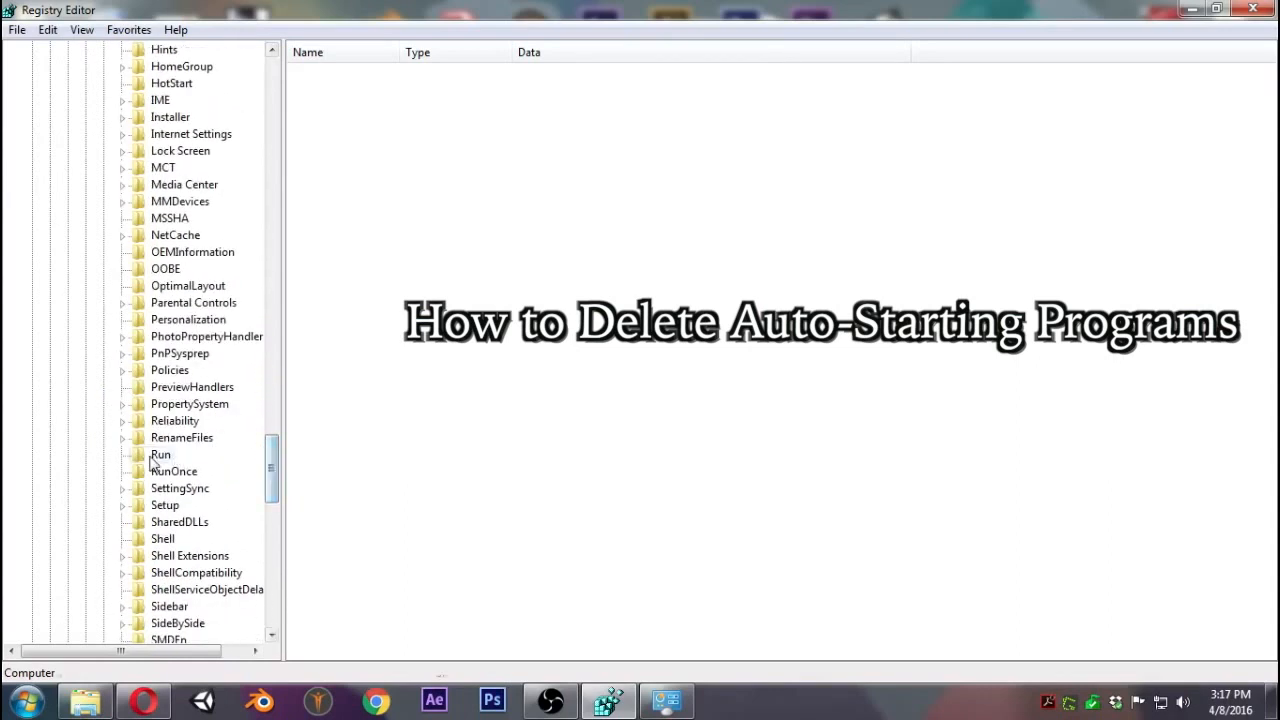
pyautogui.click(160, 454)
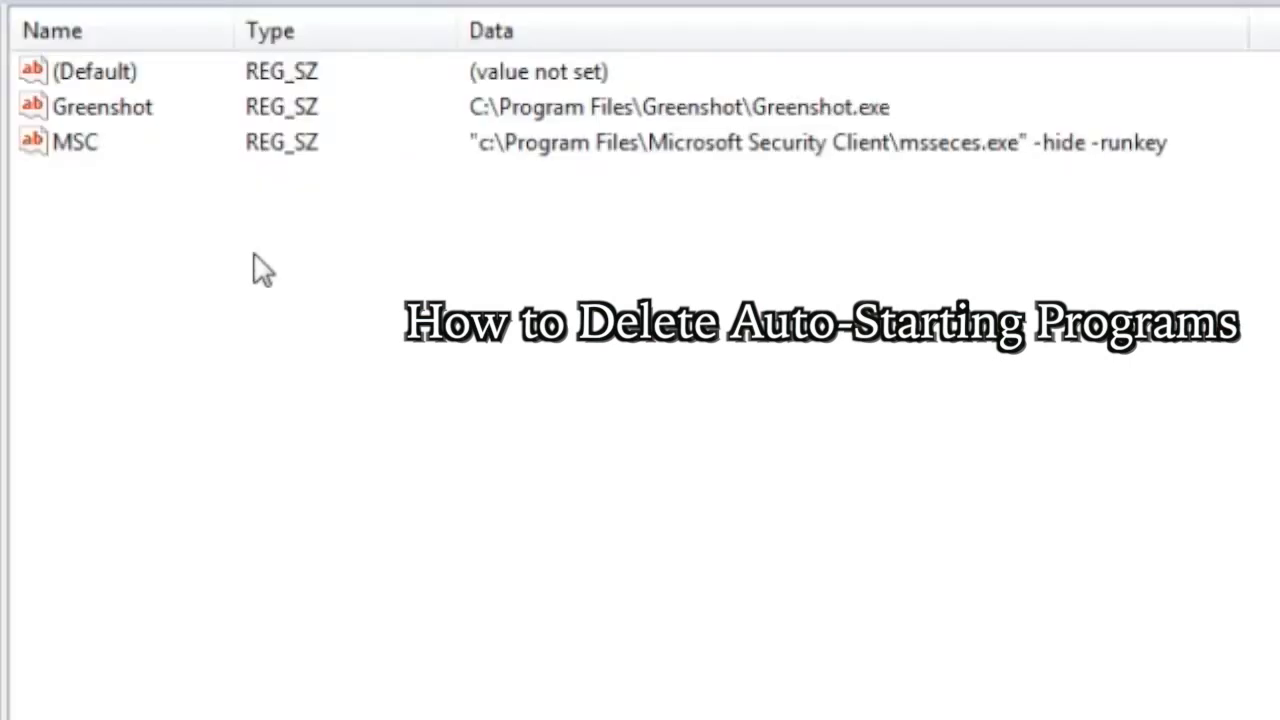
pyautogui.moveTo(285, 240)
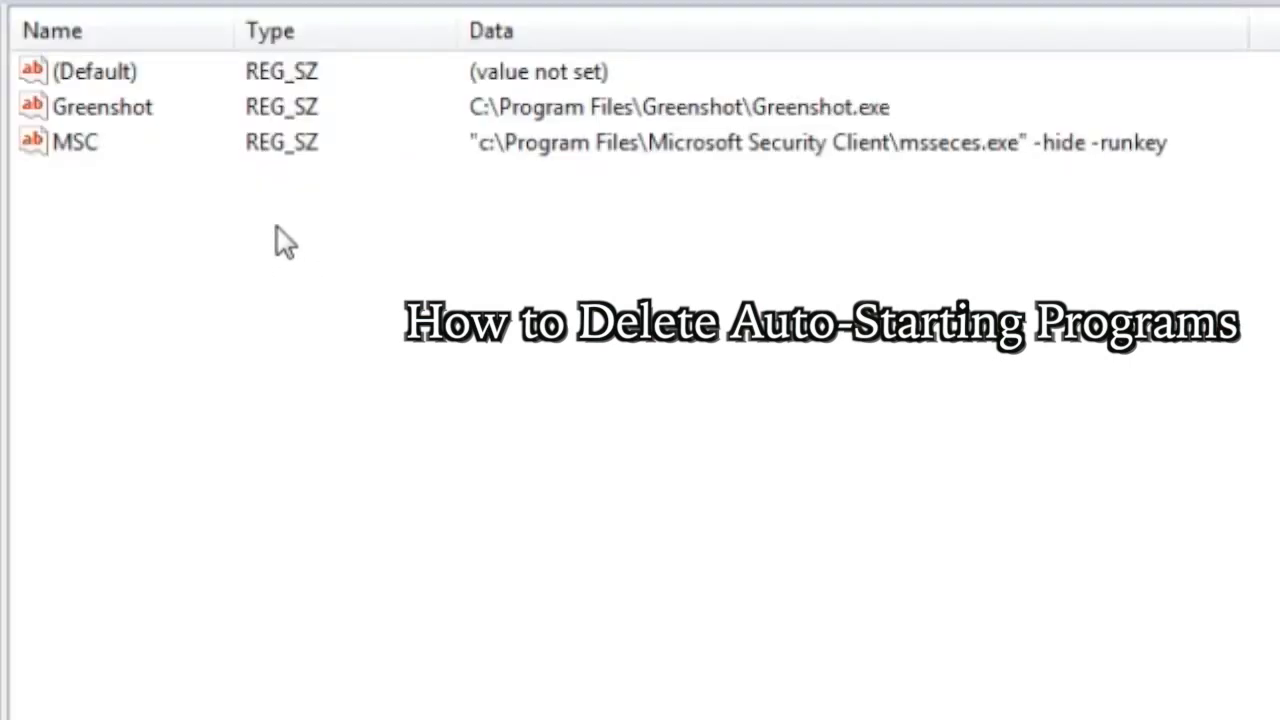
pyautogui.moveTo(249, 265)
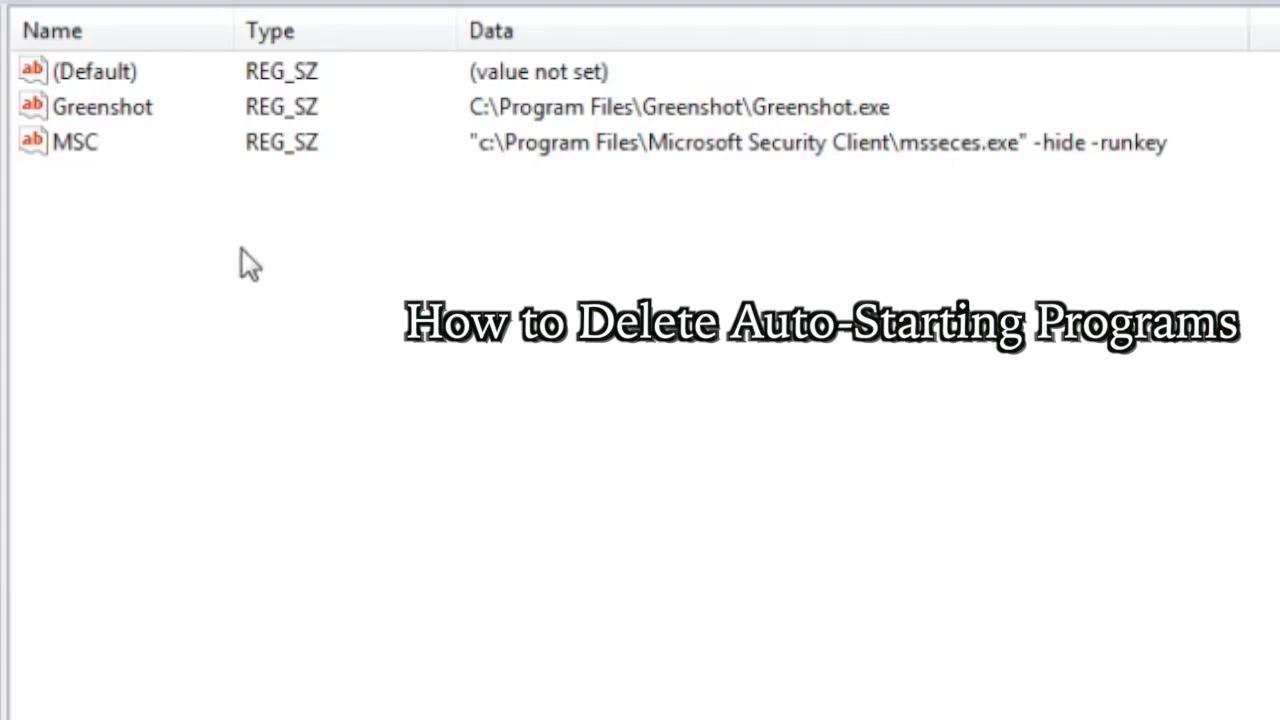
pyautogui.moveTo(135, 120)
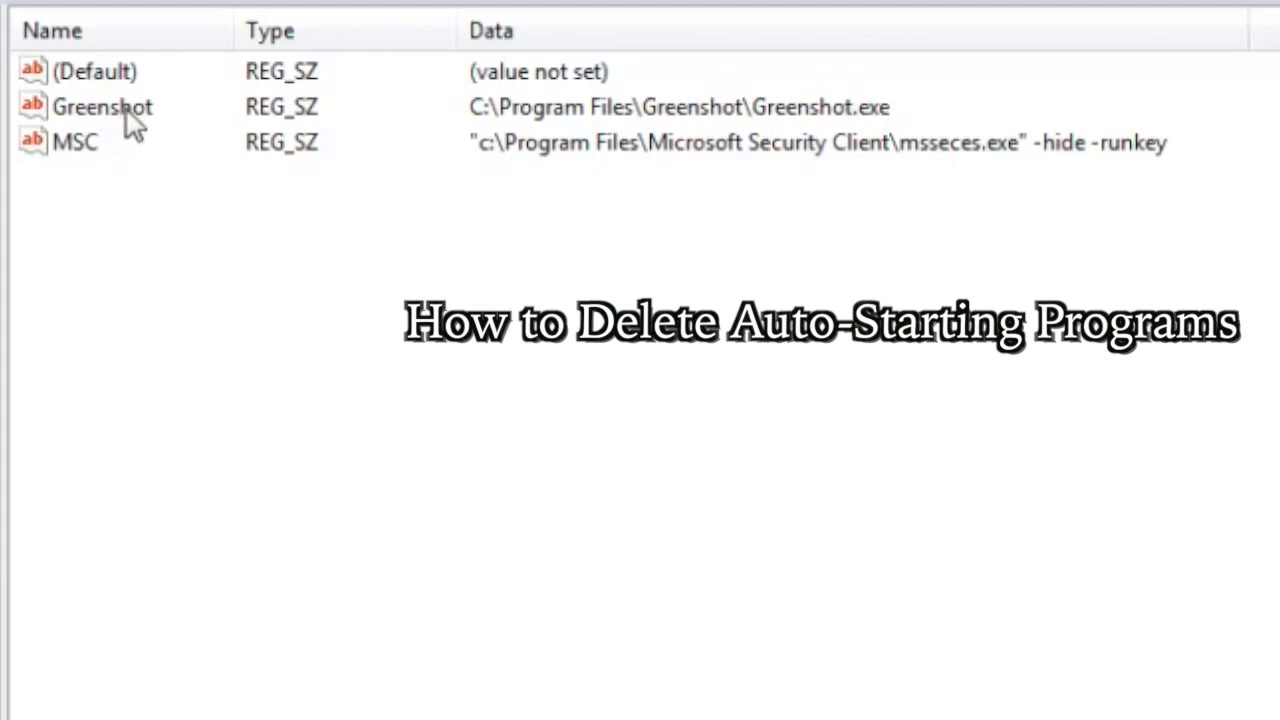
pyautogui.click(103, 107)
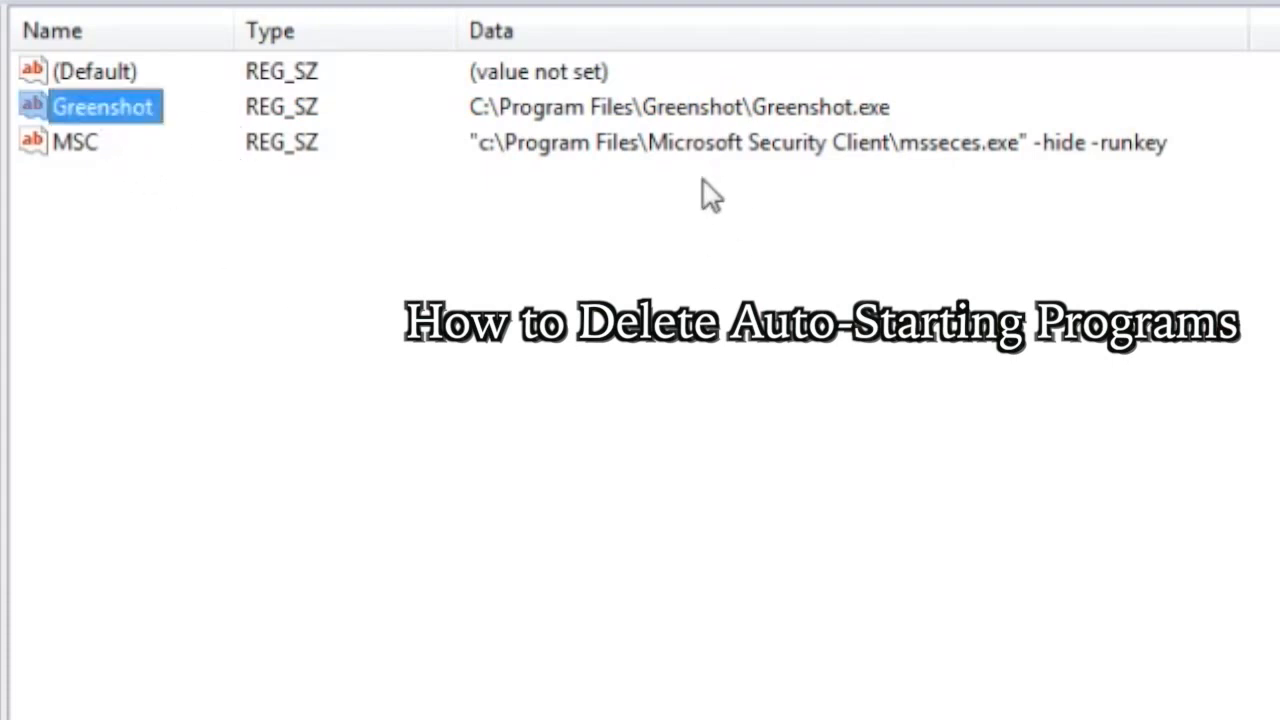
pyautogui.click(75, 142)
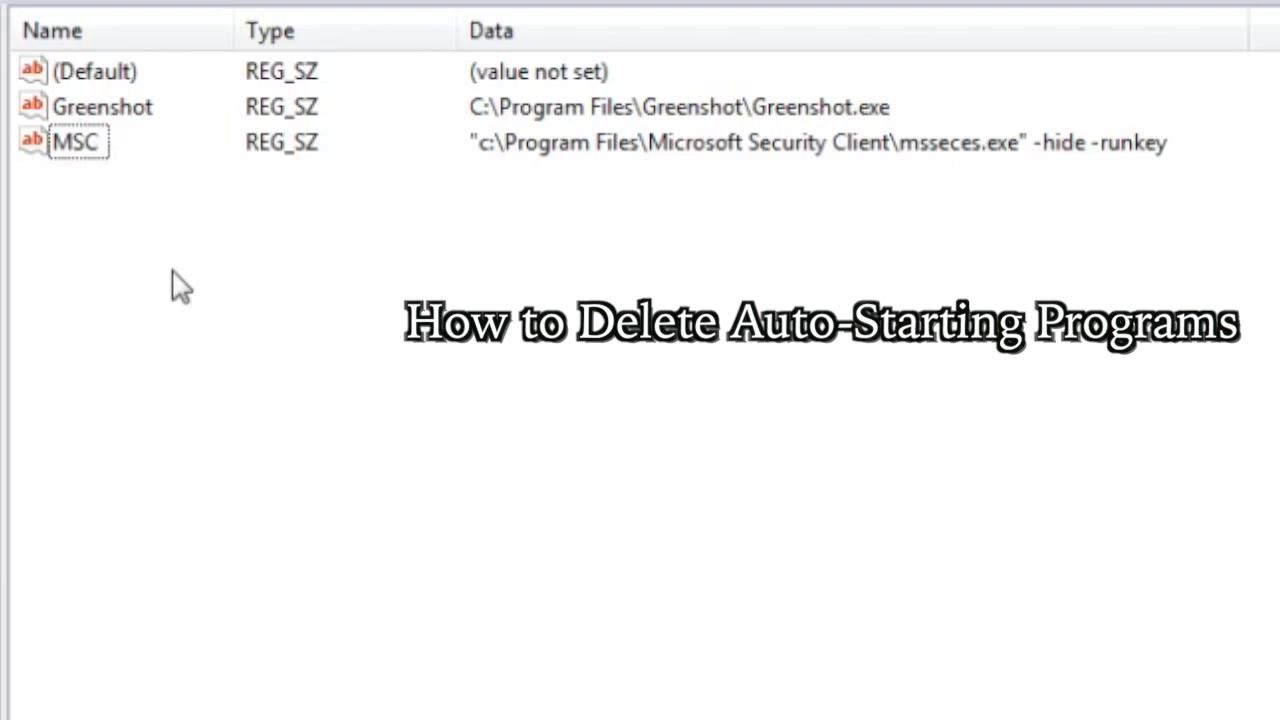
pyautogui.moveTo(208, 403)
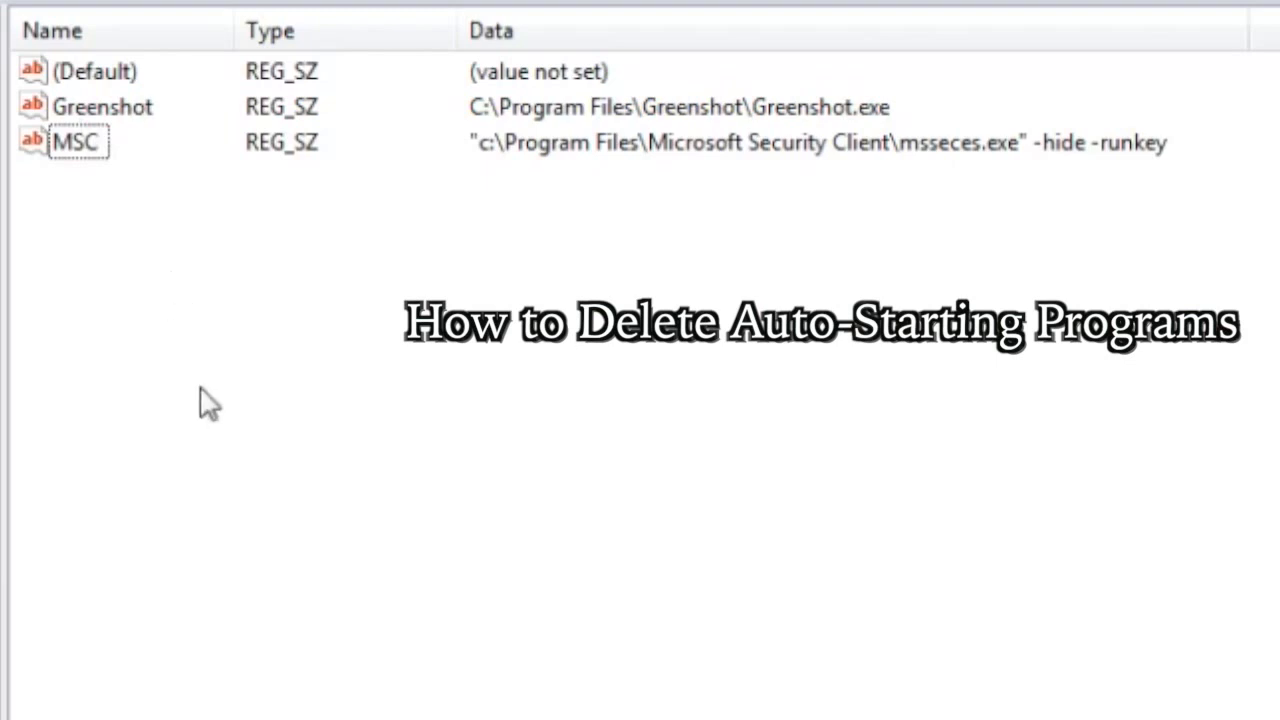
pyautogui.moveTo(80, 405)
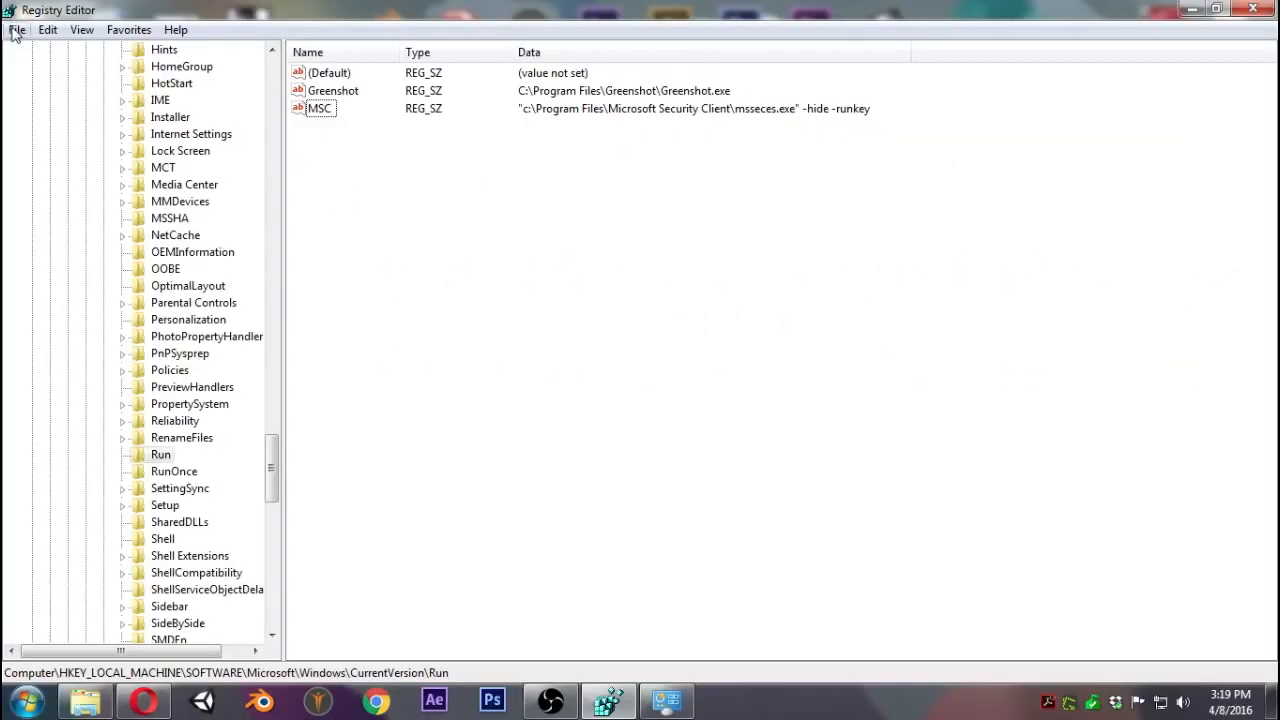
# Choose Export from the File menu to open Export Registry File.
pyautogui.click(16, 29)
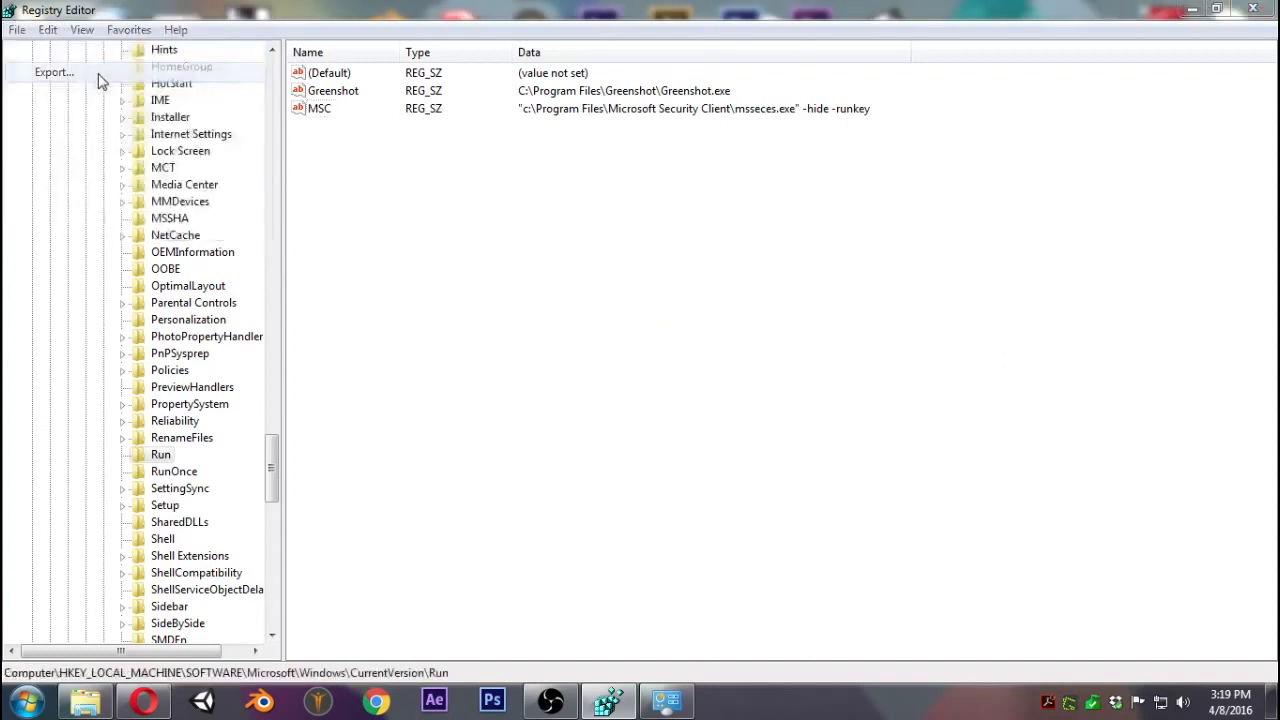
pyautogui.click(54, 71)
pyautogui.write('MY')
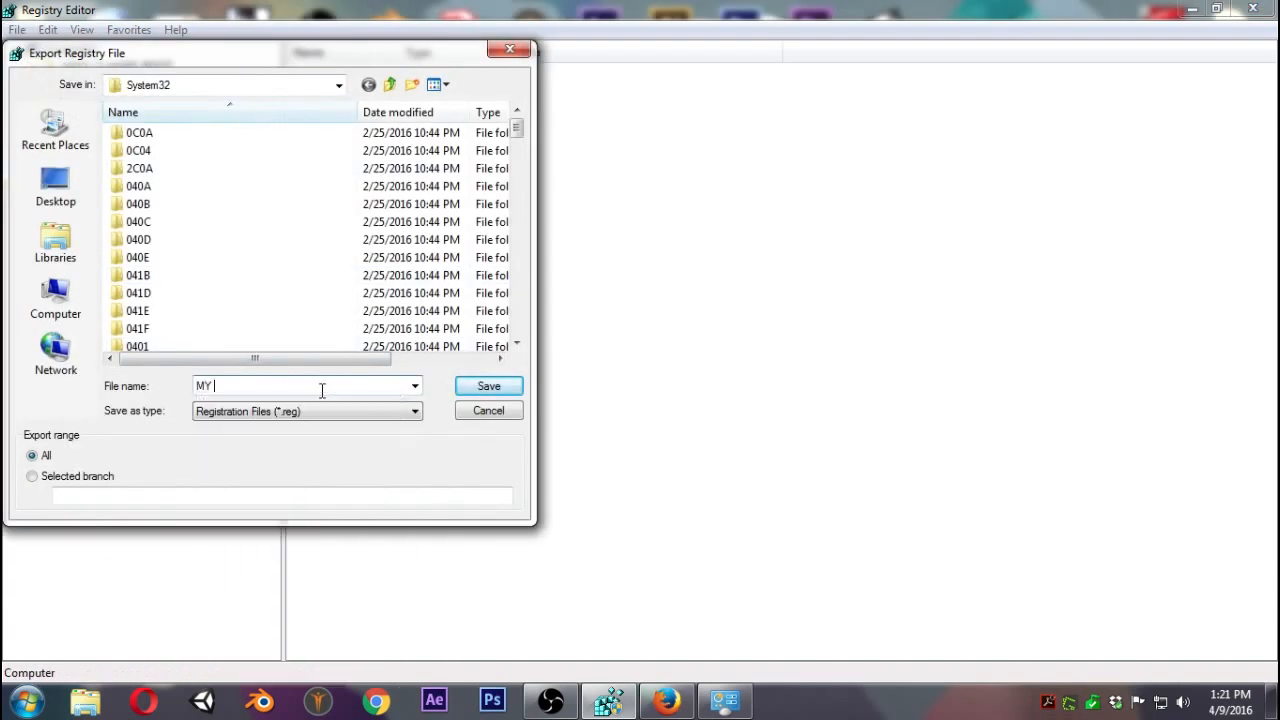
# Save the full-registry export as My Backup on the Desktop.
pyautogui.click(55, 185)
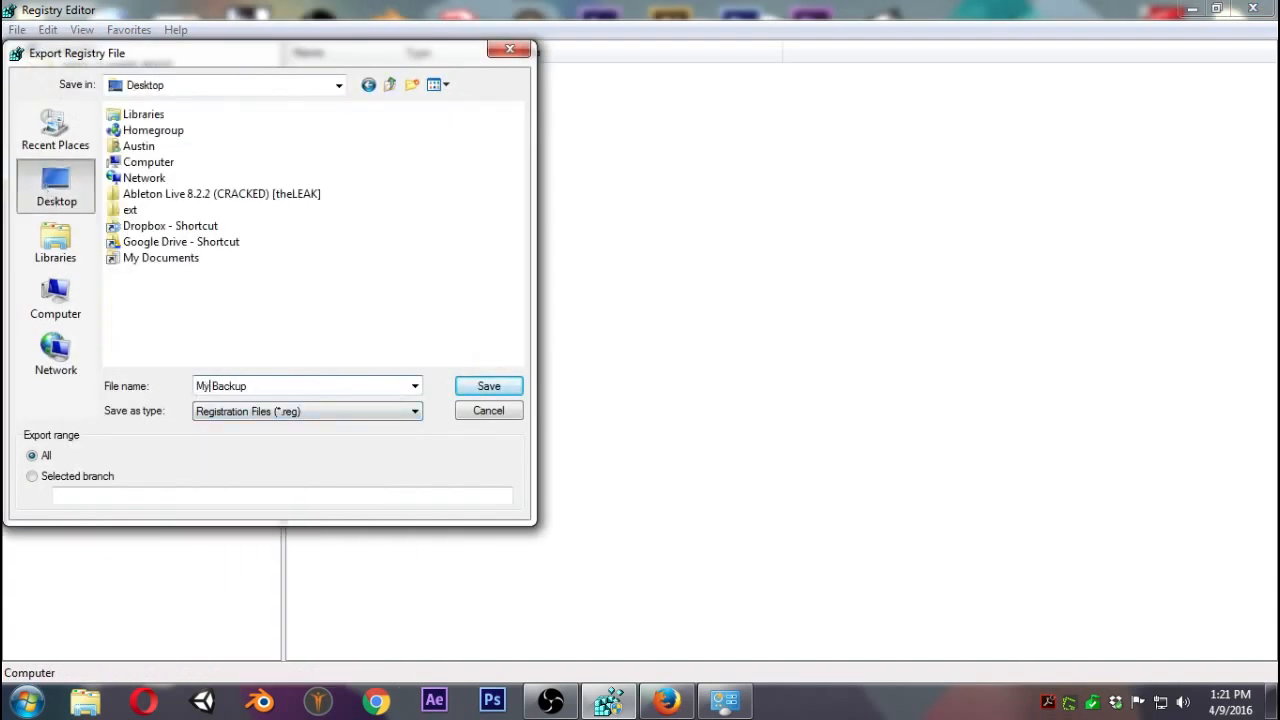
pyautogui.click(488, 386)
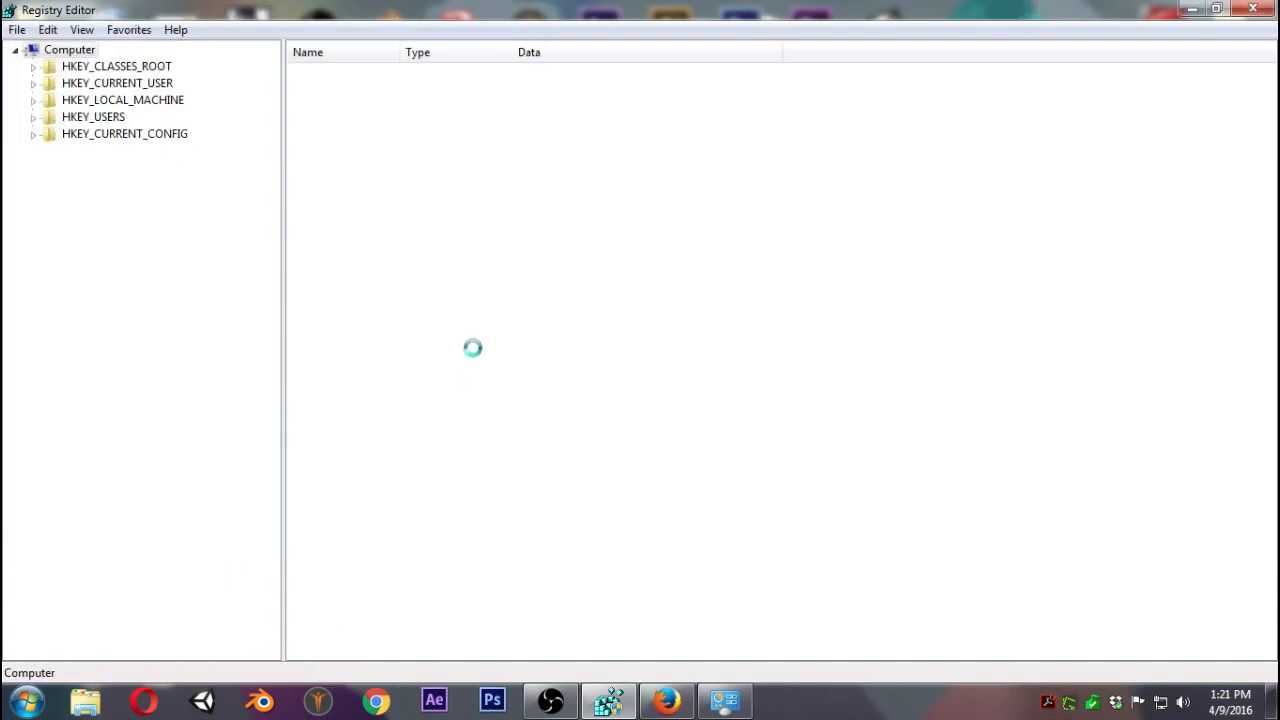